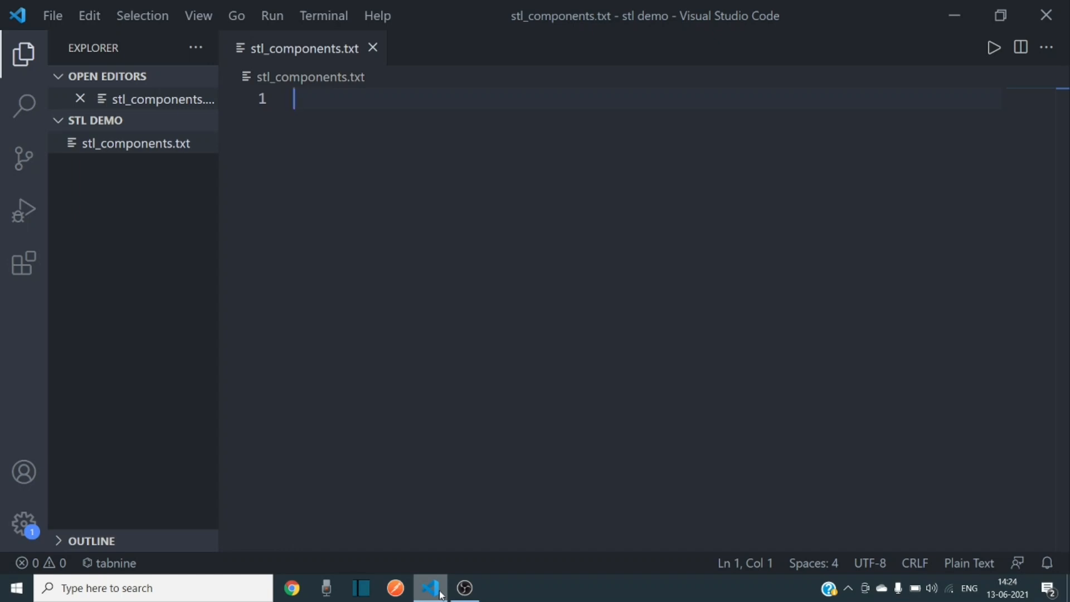
Write the first line "Containers - Array, Vector, Set, Multimap" in stl_components.txt.
{"action": "type", "text": "Co"}
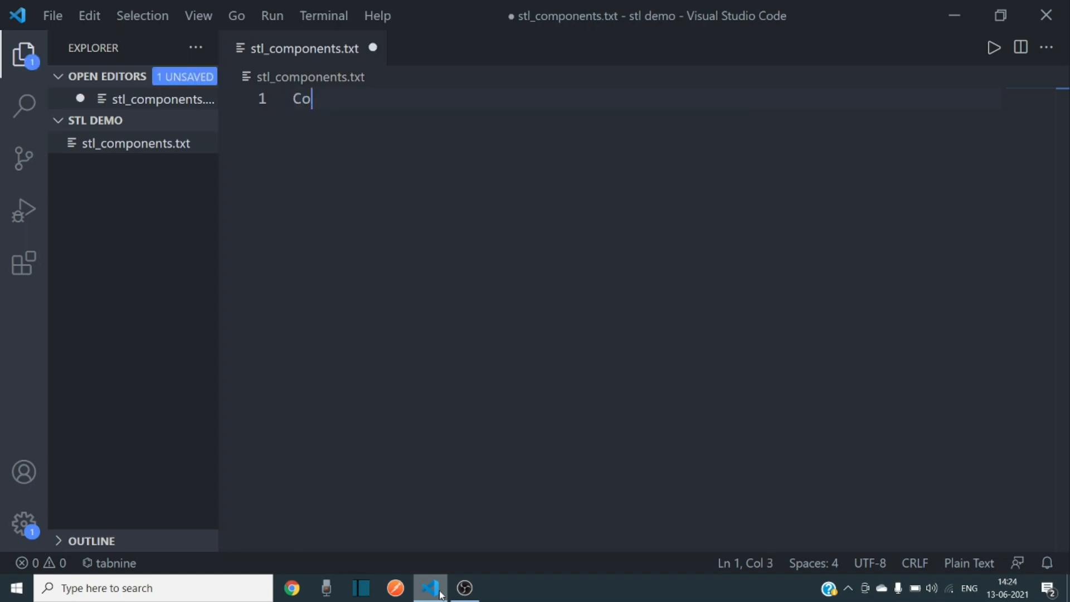
{"action": "type", "text": "ntainers -"}
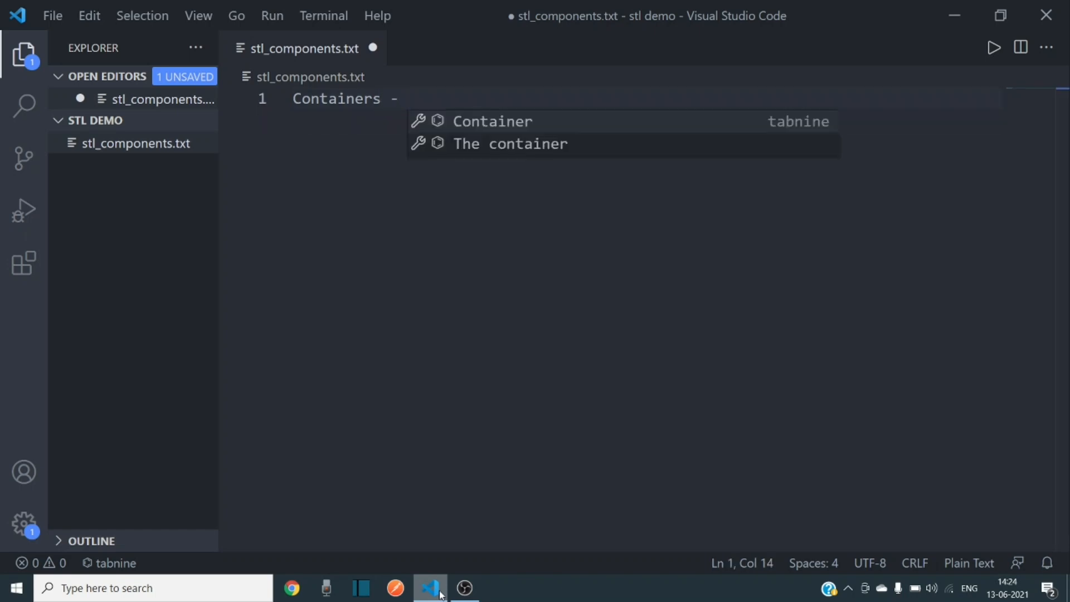
{"action": "type", "text": "A"}
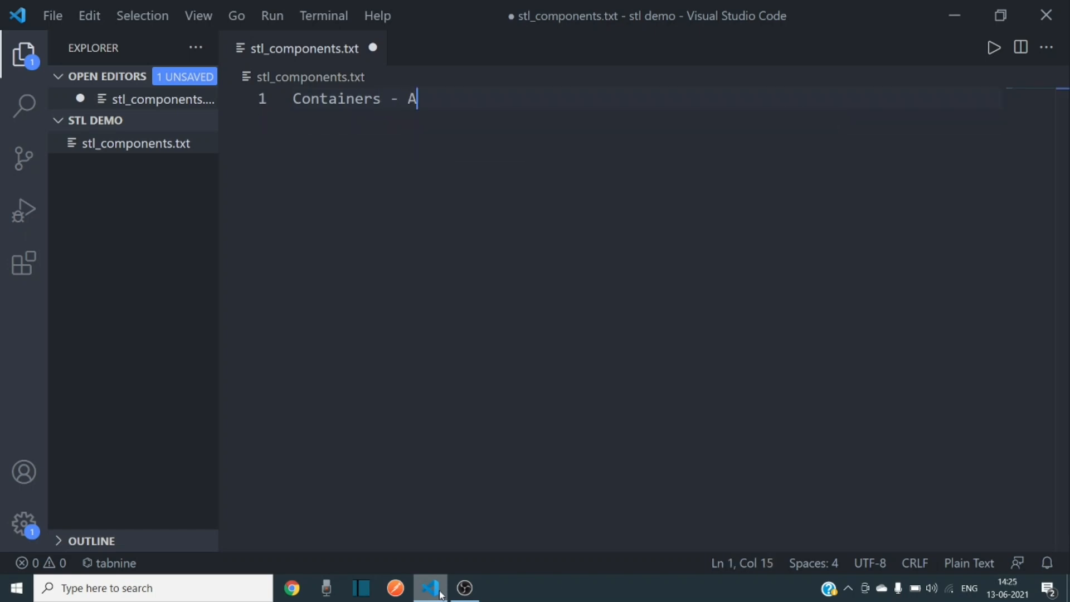
{"action": "type", "text": "rray,"}
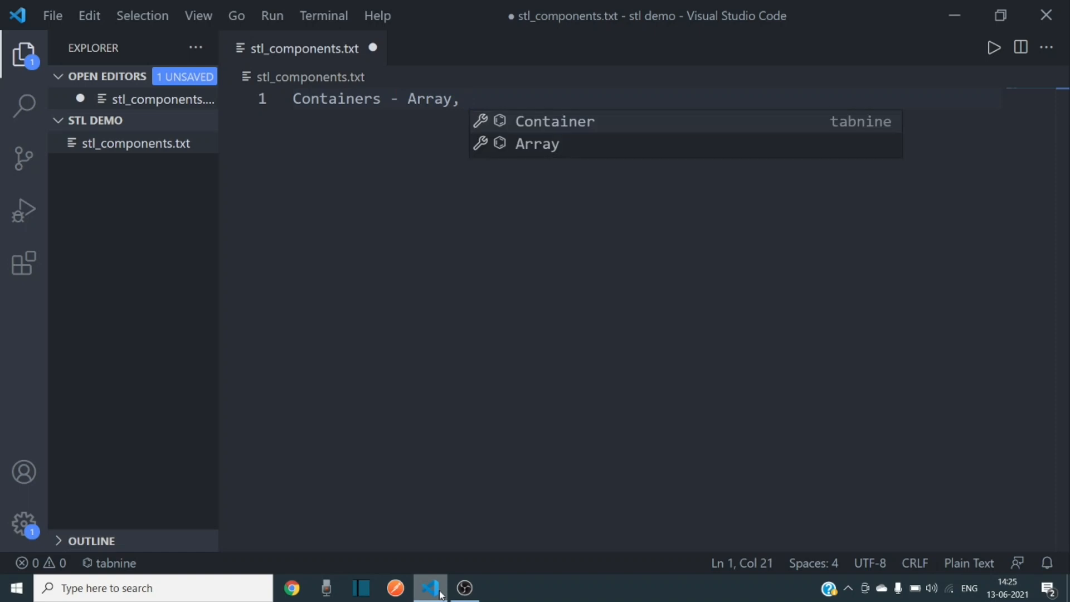
{"action": "type", "text": "Vector"}
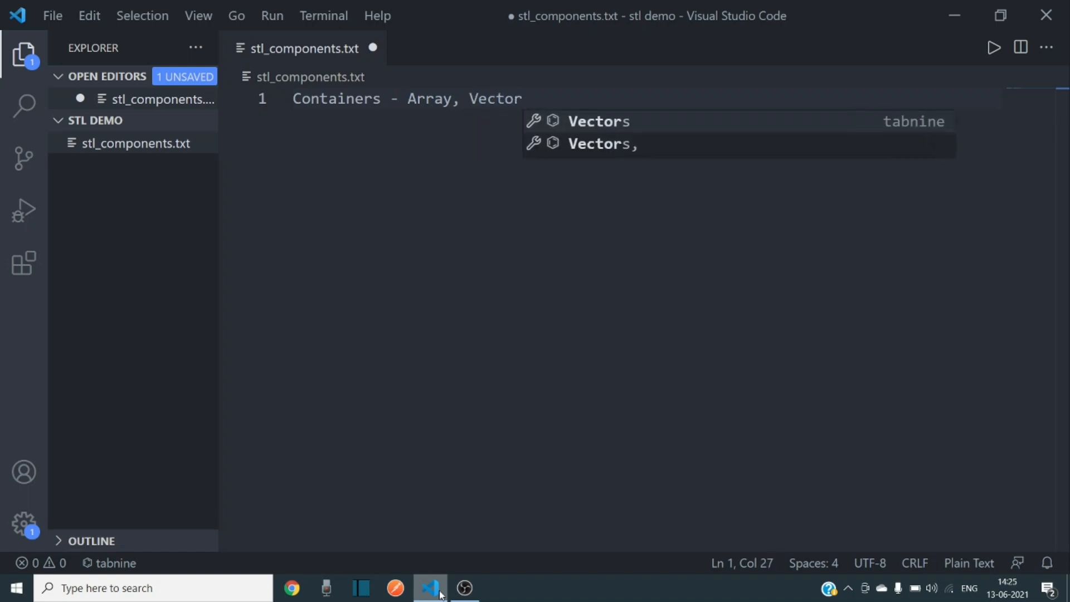
{"action": "type", "text": ","}
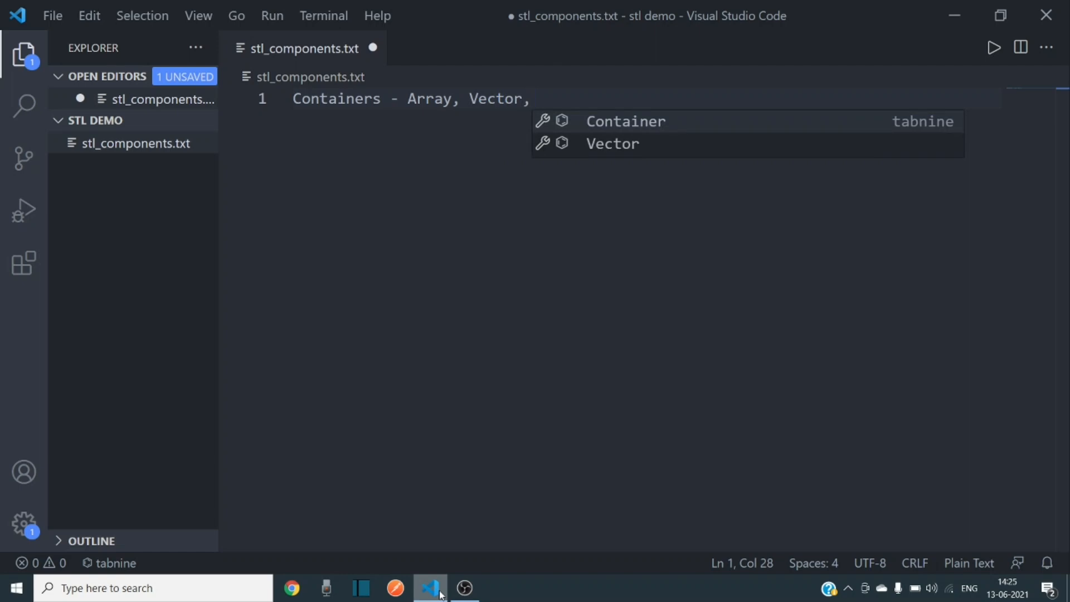
{"action": "type", "text": "Set"}
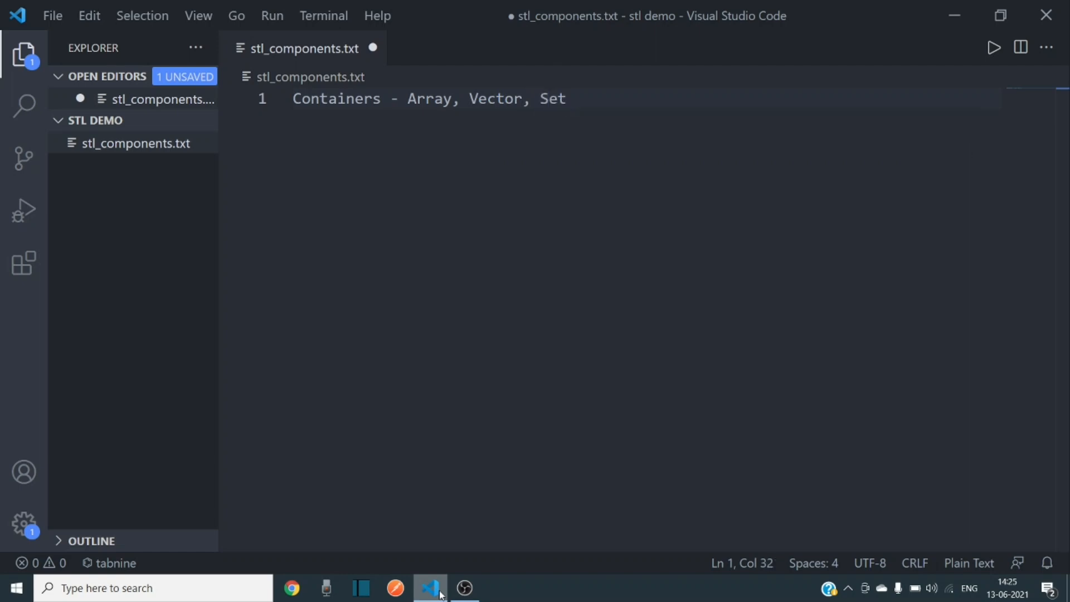
{"action": "type", "text": ", Mu"}
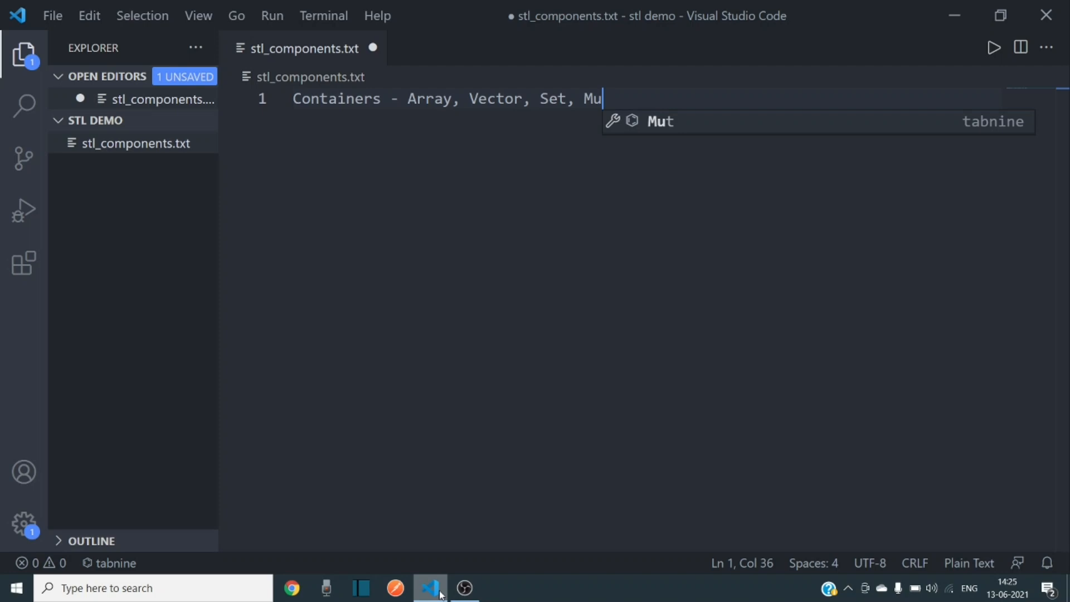
{"action": "type", "text": "ltimap"}
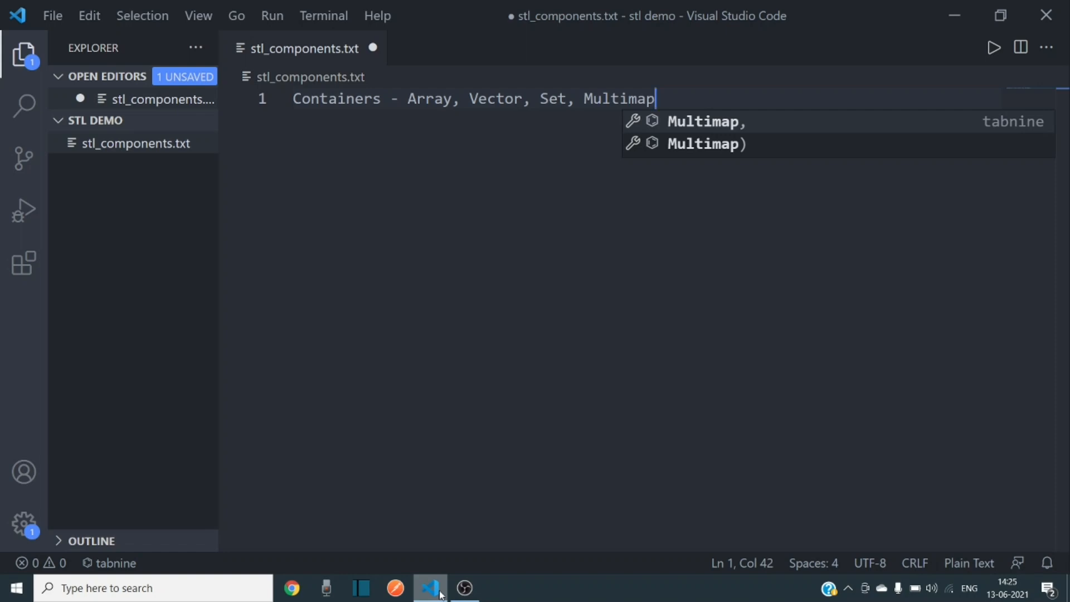
{"action": "type", "text": ","}
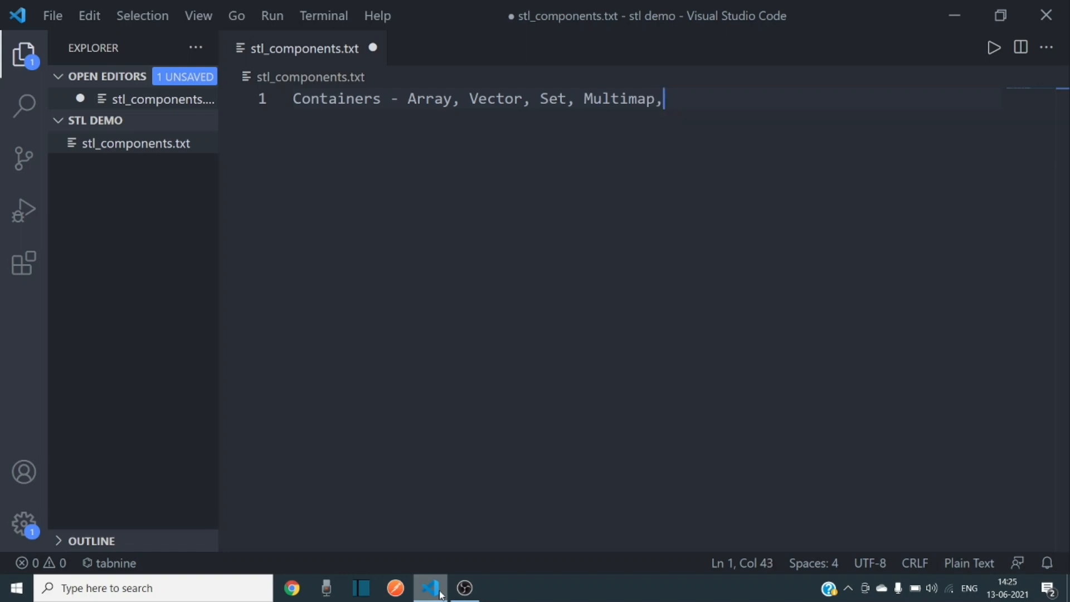
{"action": "type", "text": "..."}
{"action": "key", "text": "Enter"}
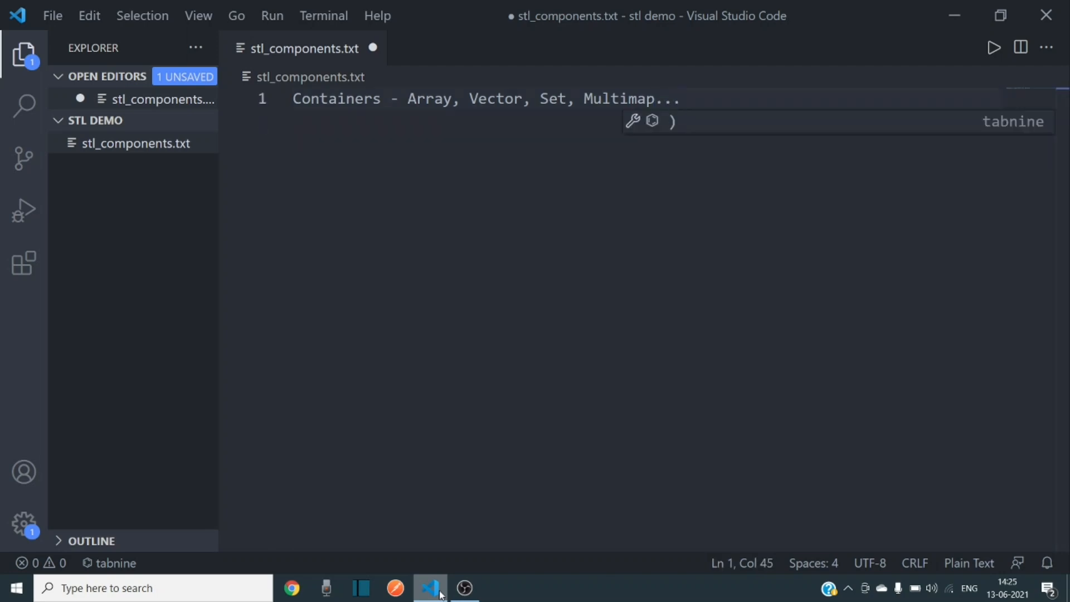
Close the Containers line with "etc." and begin an "Iterators -" line below it.
{"action": "type", "text": "etc."}
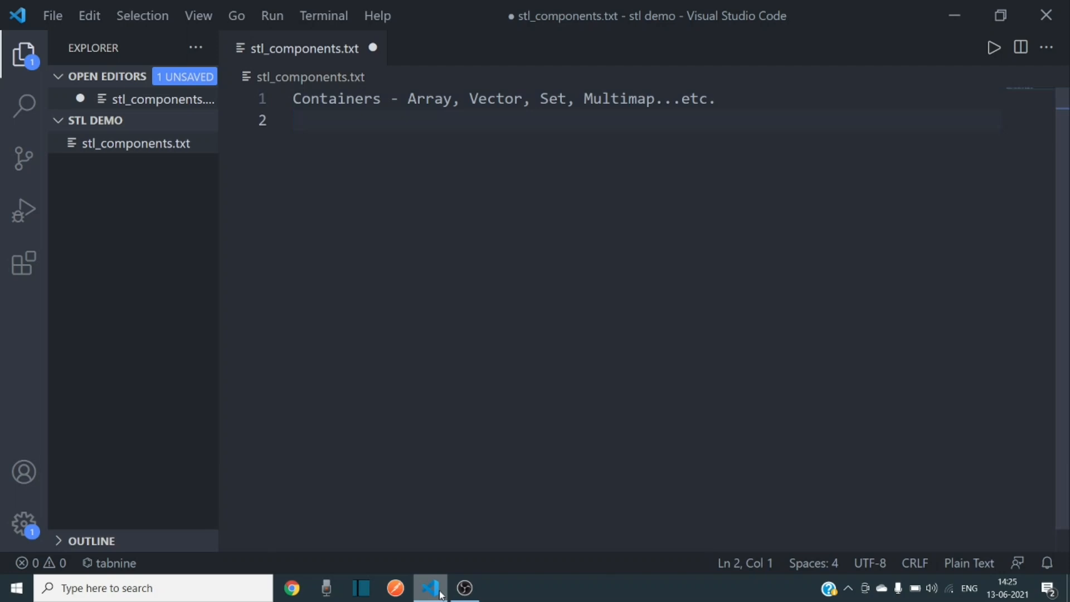
{"action": "type", "text": "Iterators"}
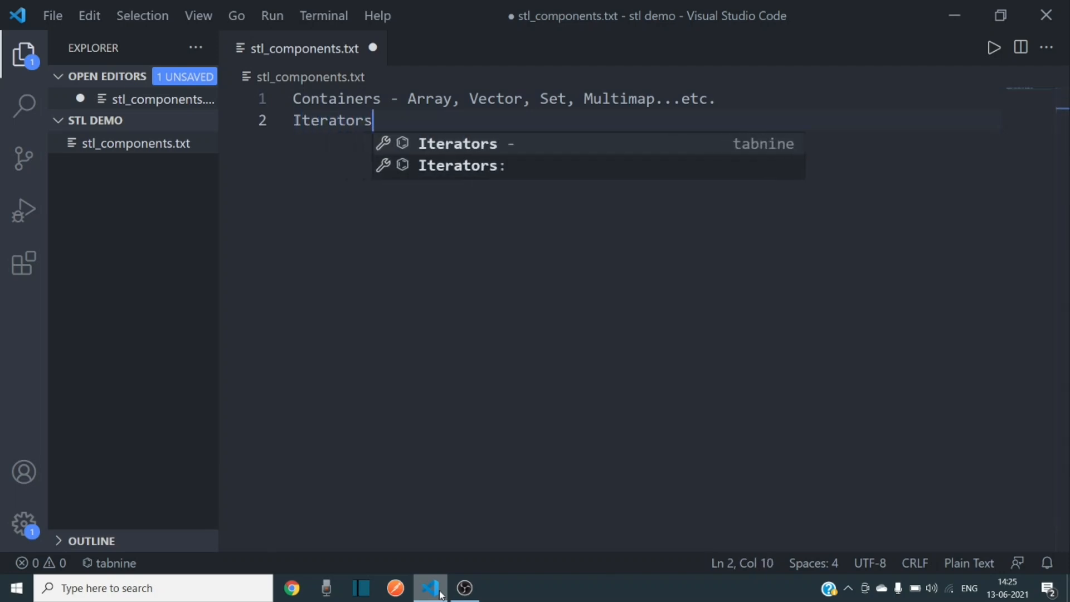
{"action": "type", "text": "0"}
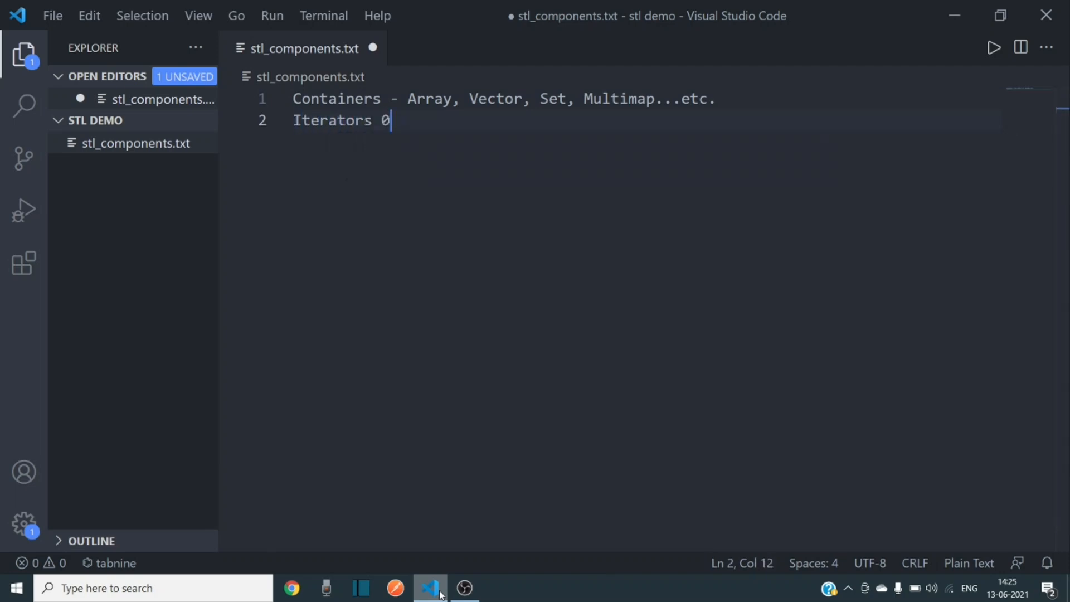
{"action": "type", "text": "-"}
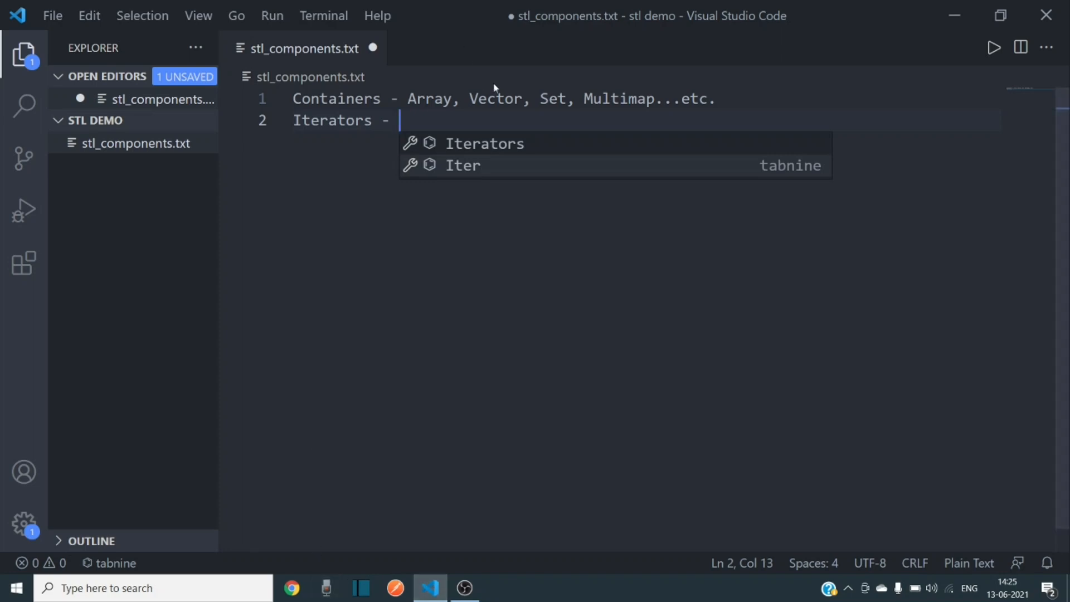
{"action": "double_click", "coordinate": [553, 99]}
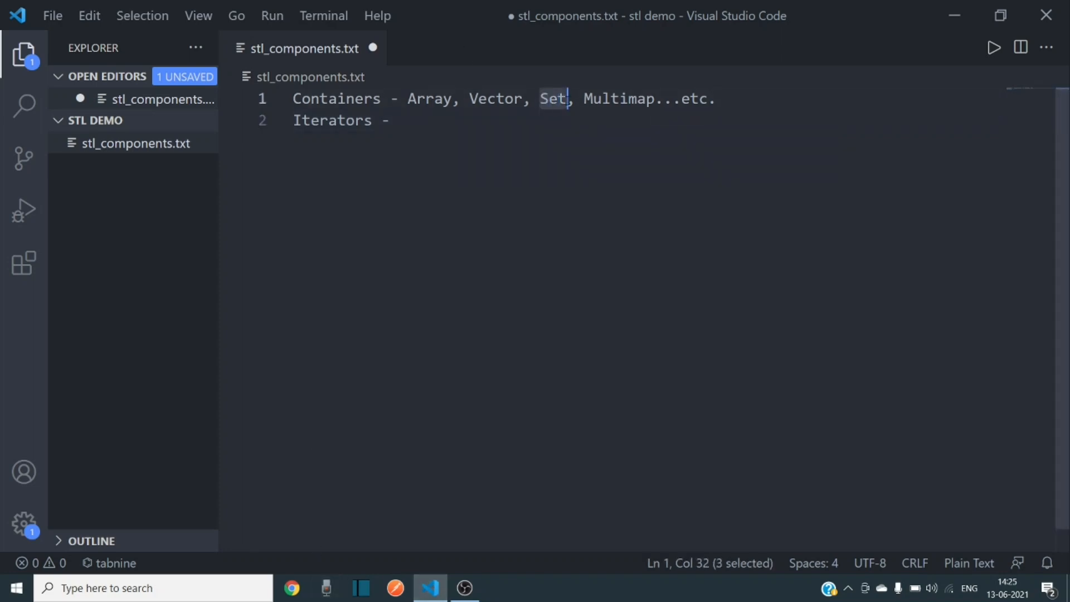
{"action": "left_click", "coordinate": [441, 121]}
{"action": "type", "text": "1 2 4 5 6 7 8"}
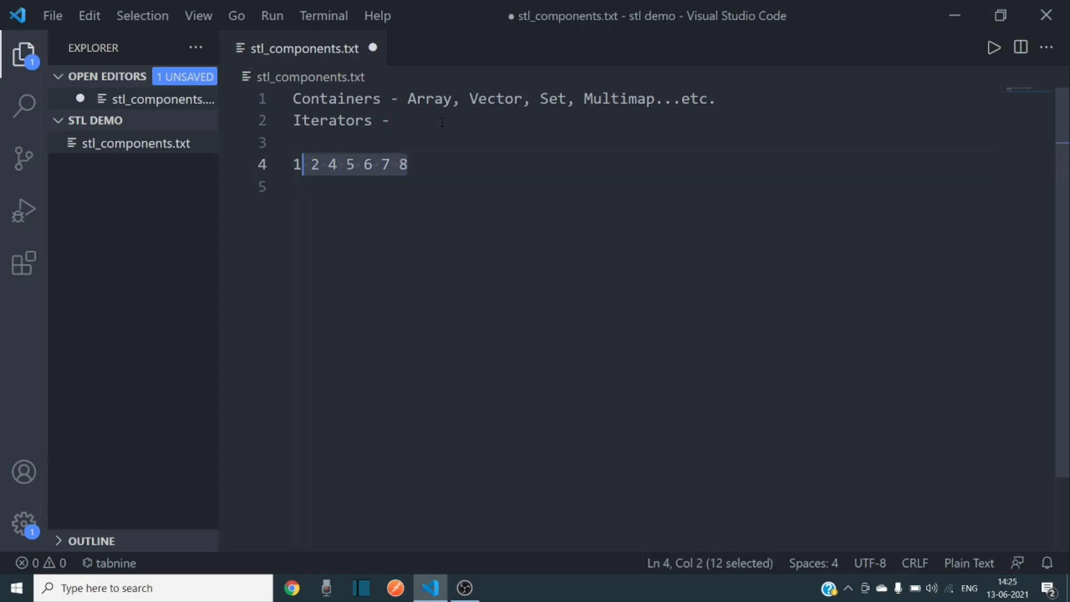
Remove the number row and write "datastructureName.begin(), .end()," on the Iterators line.
{"action": "key", "text": "Delete"}
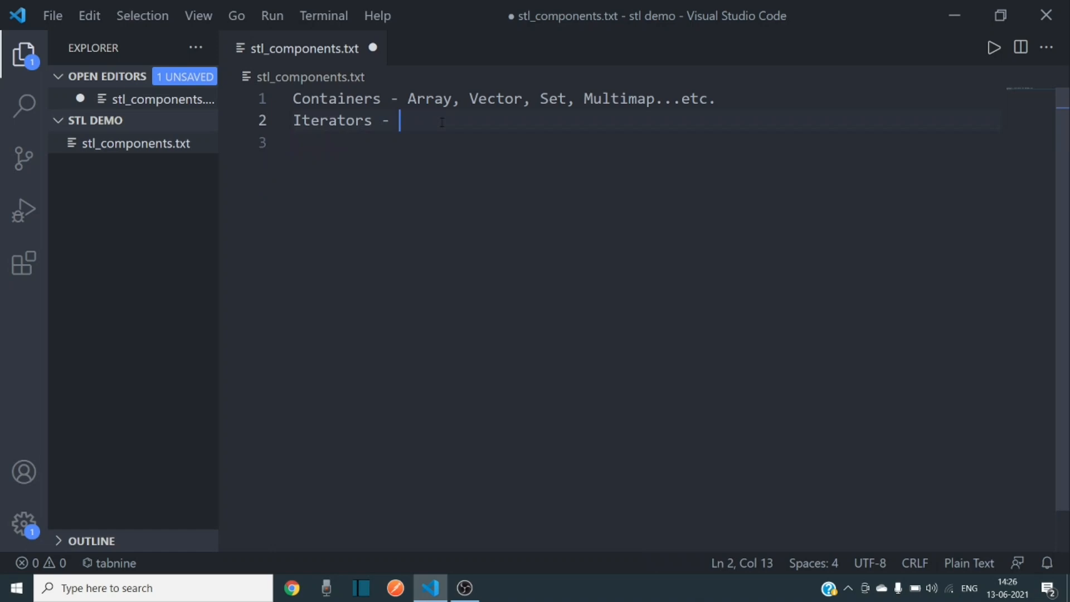
{"action": "type", "text": "d"}
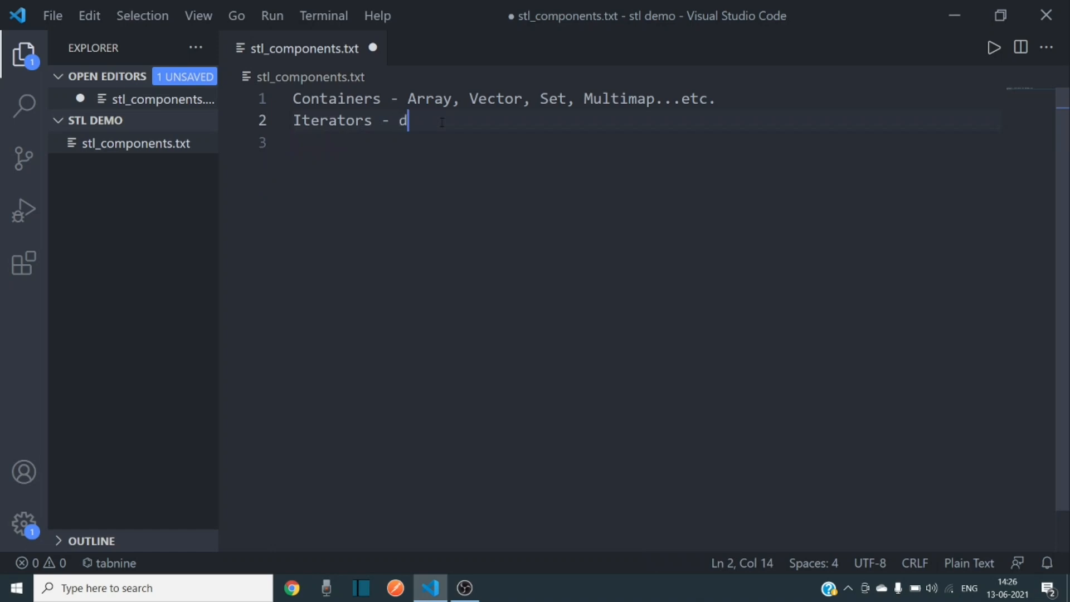
{"action": "type", "text": "ata"}
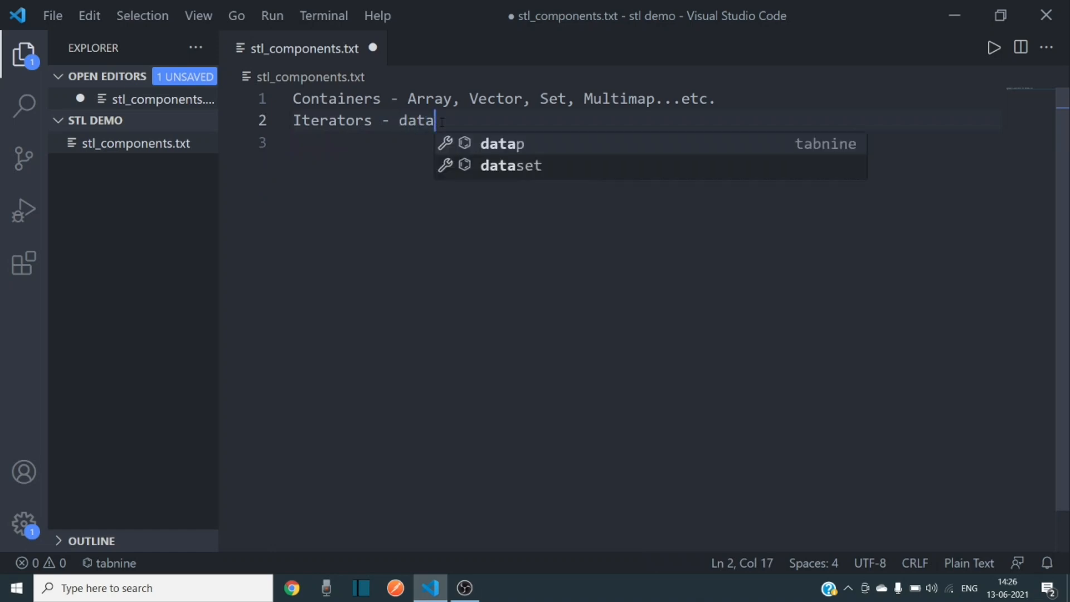
{"action": "type", "text": "structureName."}
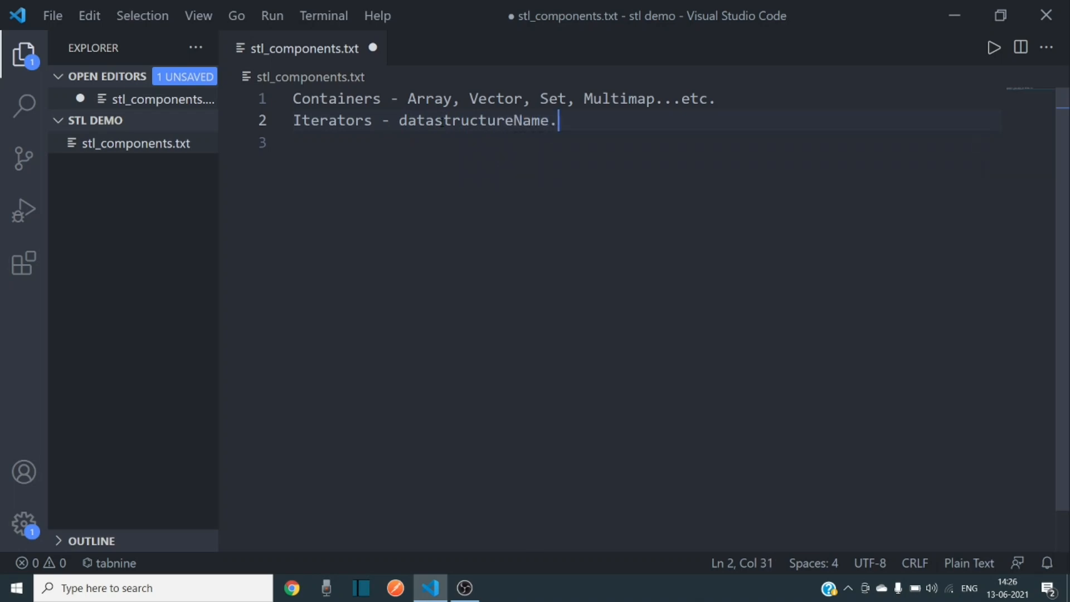
{"action": "type", "text": "begin()"}
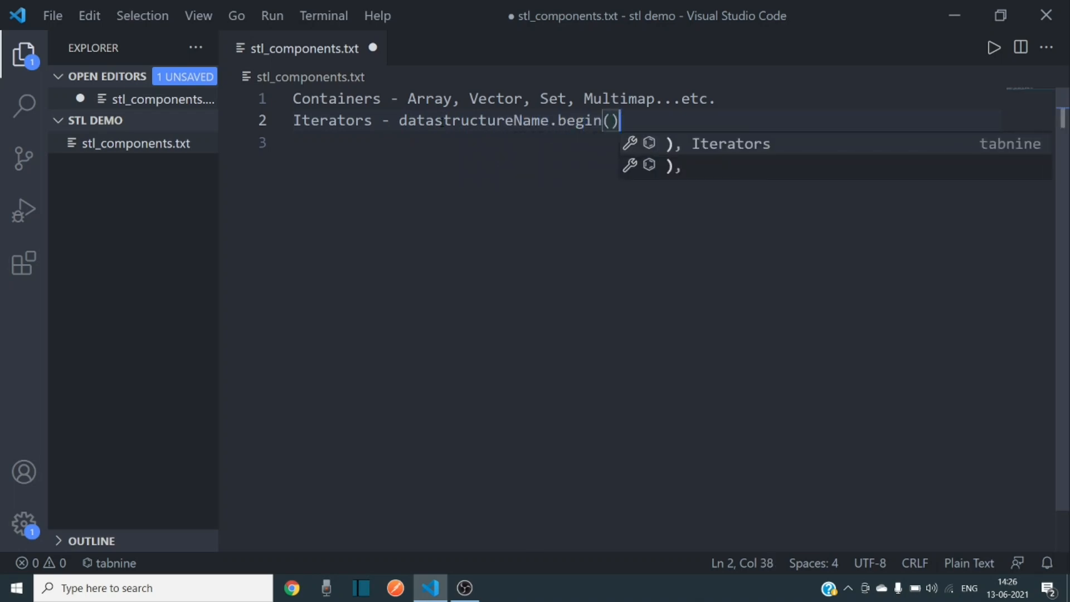
{"action": "type", "text": ","}
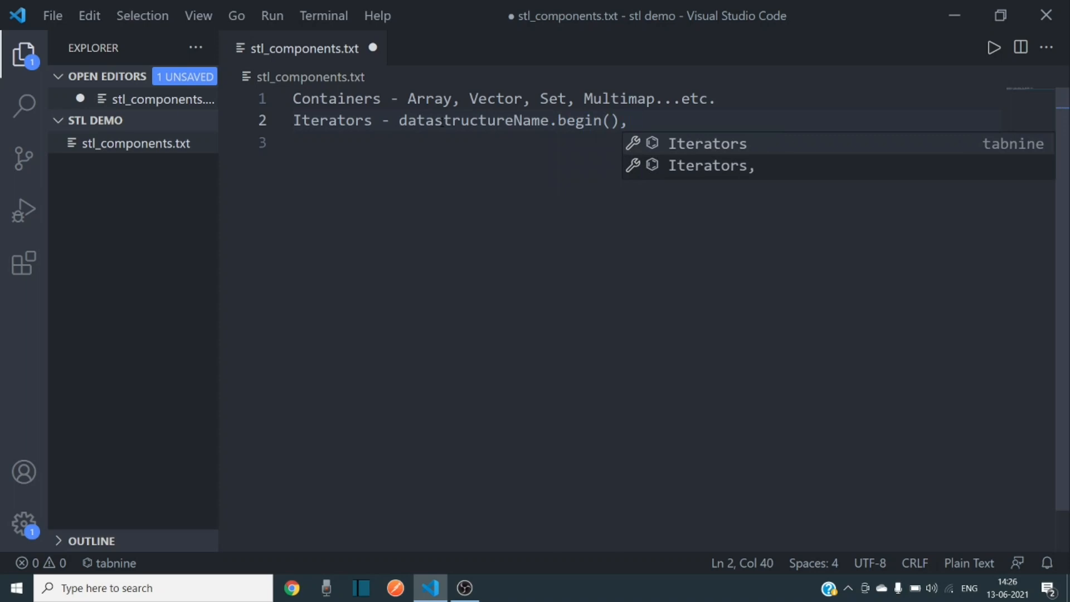
{"action": "type", "text": ".end"}
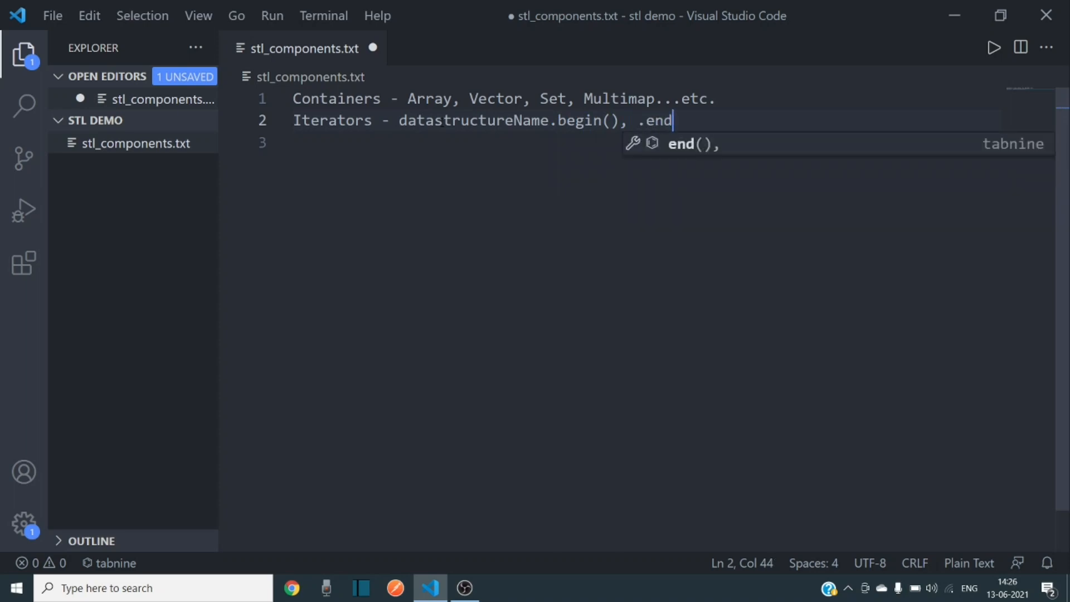
{"action": "type", "text": "(), ."}
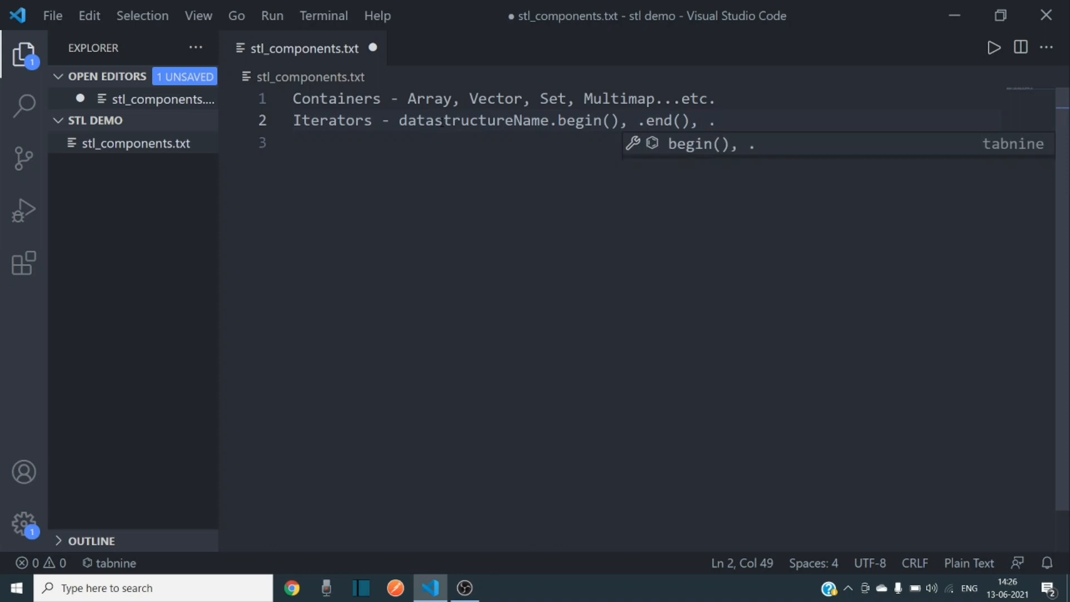
Append ".rbegin(), +++" to the Iterators line and start a new line.
{"action": "type", "text": "r"}
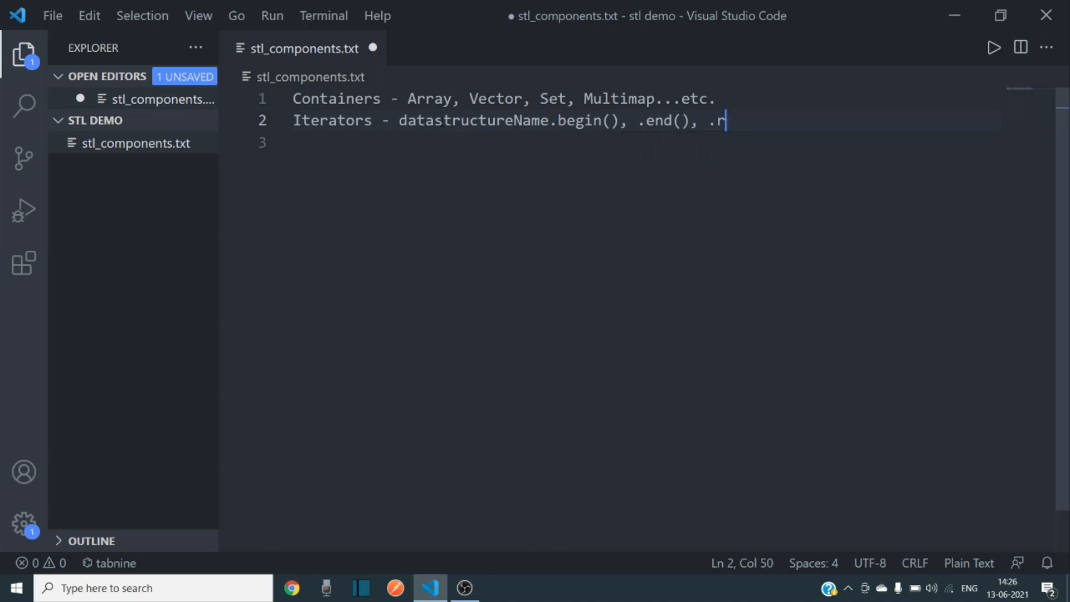
{"action": "type", "text": "begin"}
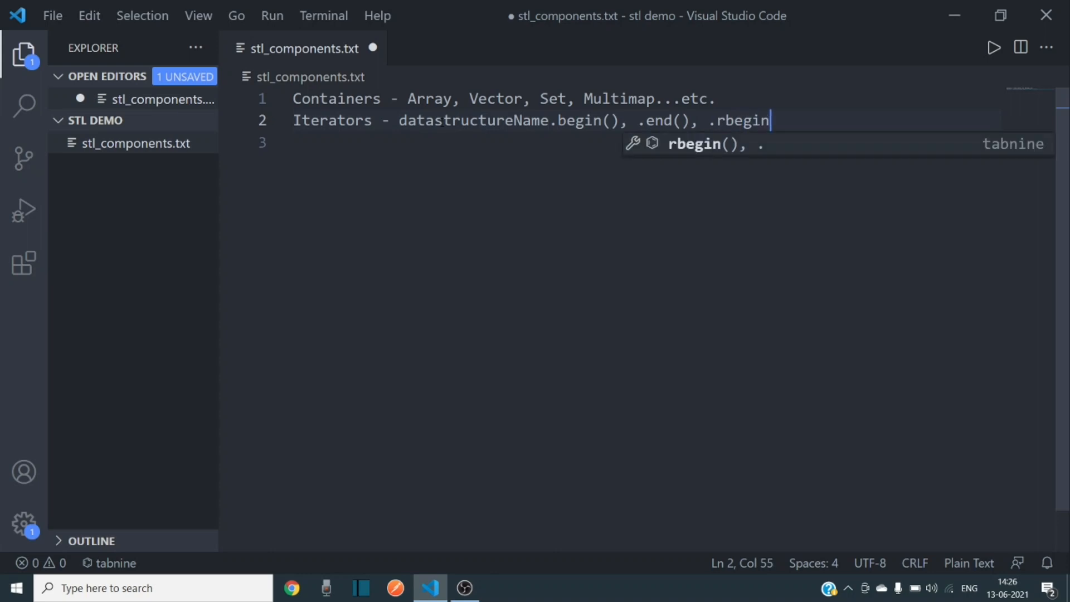
{"action": "type", "text": "(),"}
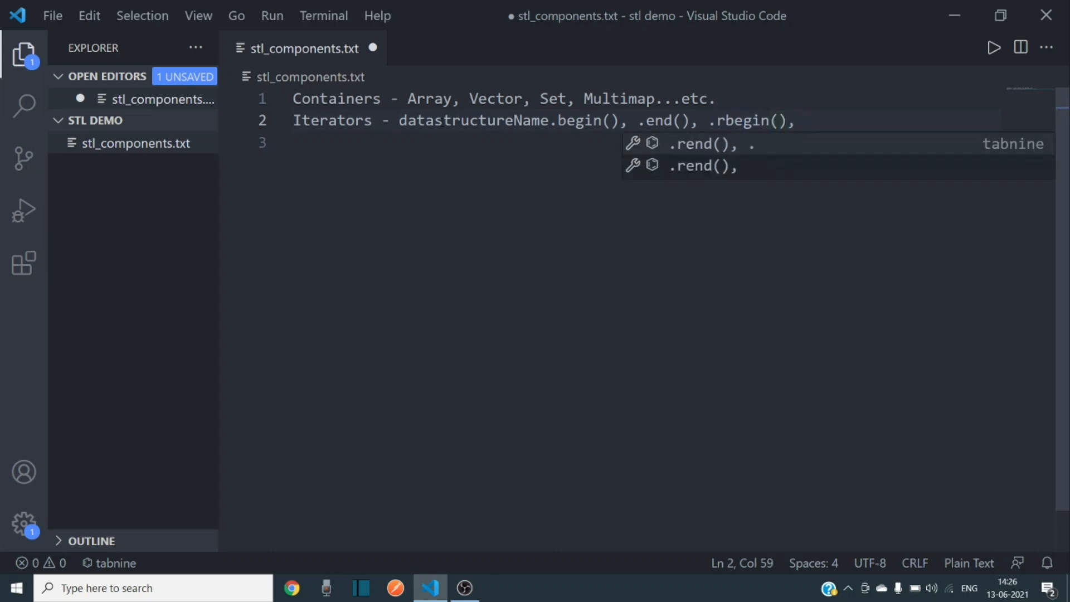
{"action": "type", "text": "++"}
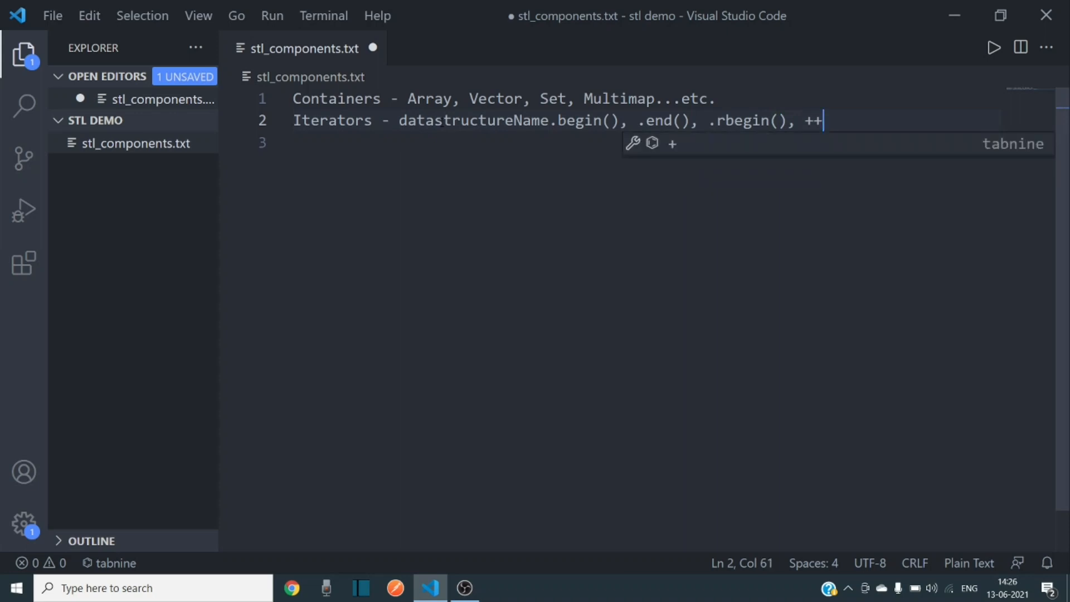
{"action": "key", "text": "Enter"}
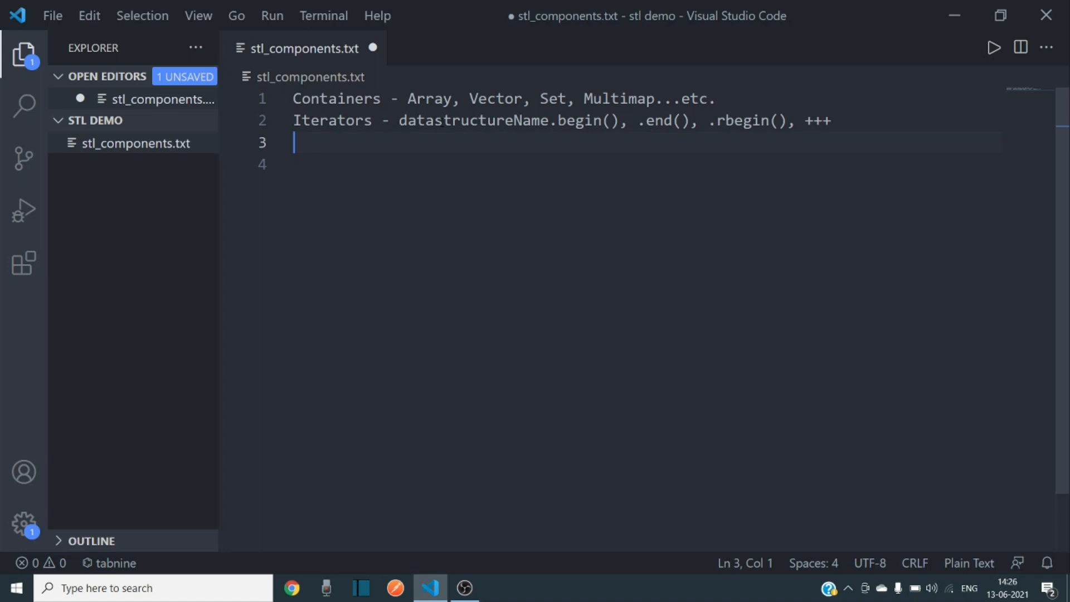
Write "Algorithms - binary search, sort, transform," on the third line.
{"action": "type", "text": "Algo"}
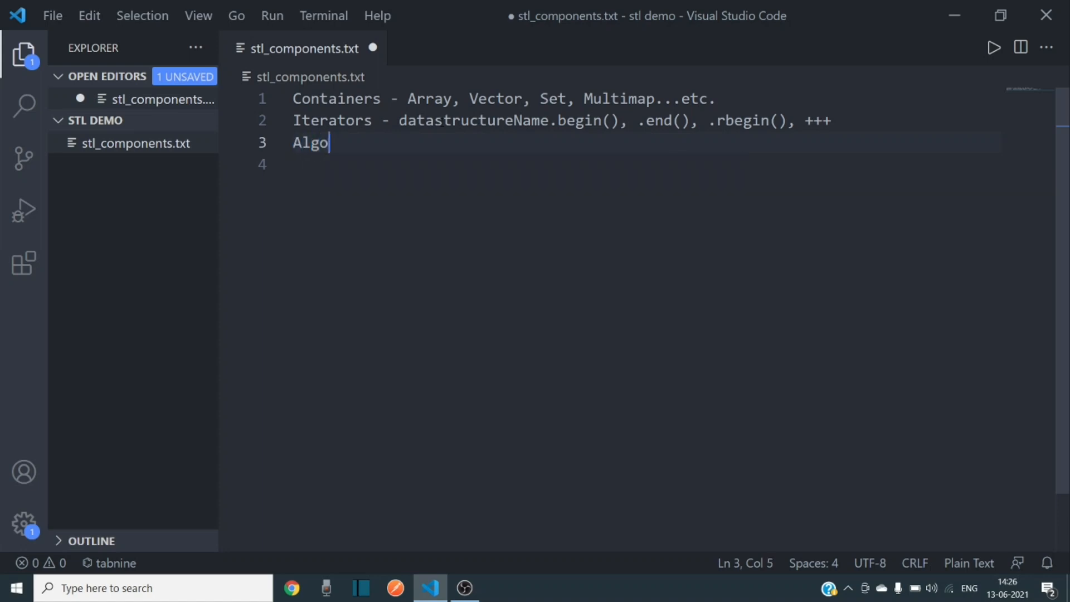
{"action": "type", "text": "rithms -"}
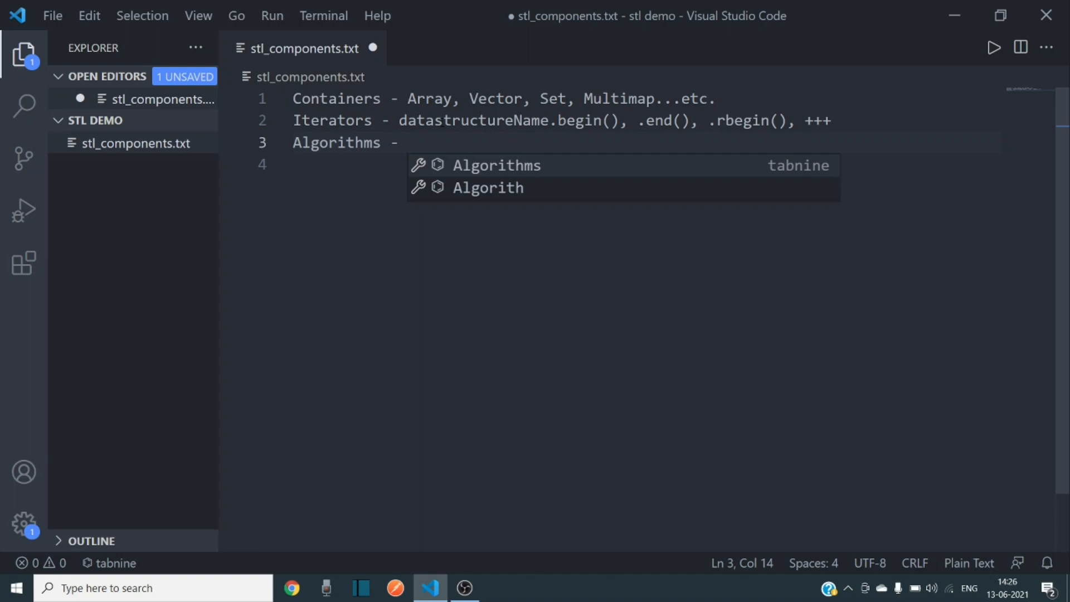
{"action": "type", "text": "binar"}
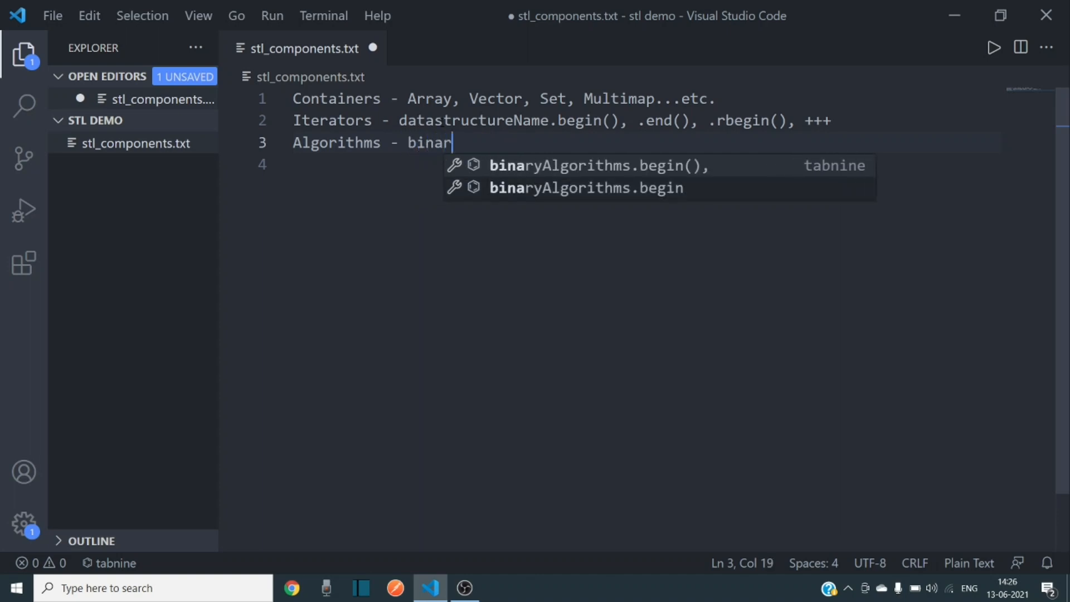
{"action": "type", "text": "y search"}
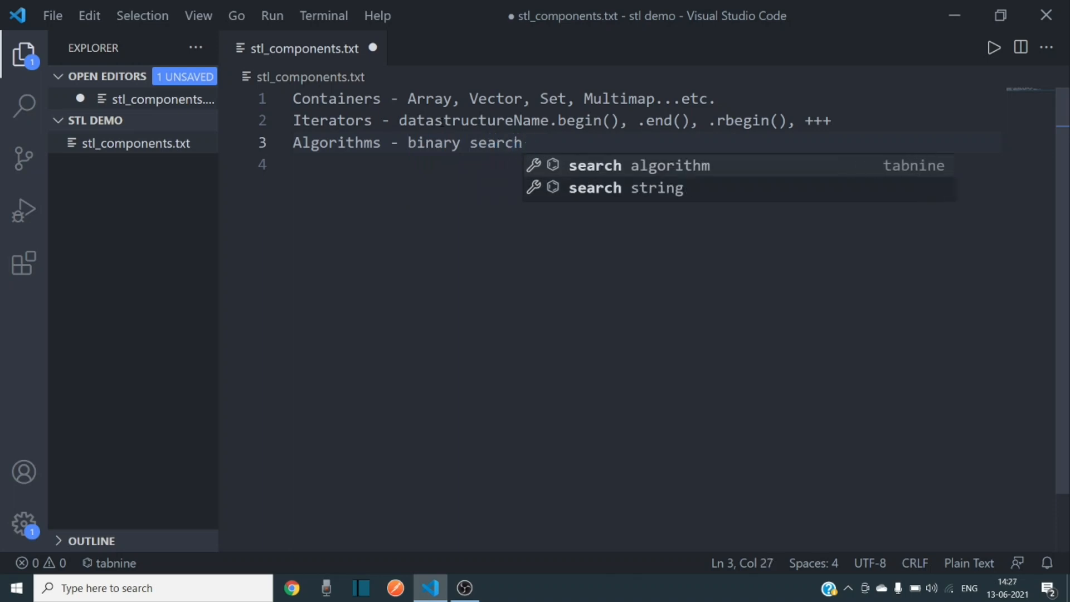
{"action": "type", "text": ", sortm"}
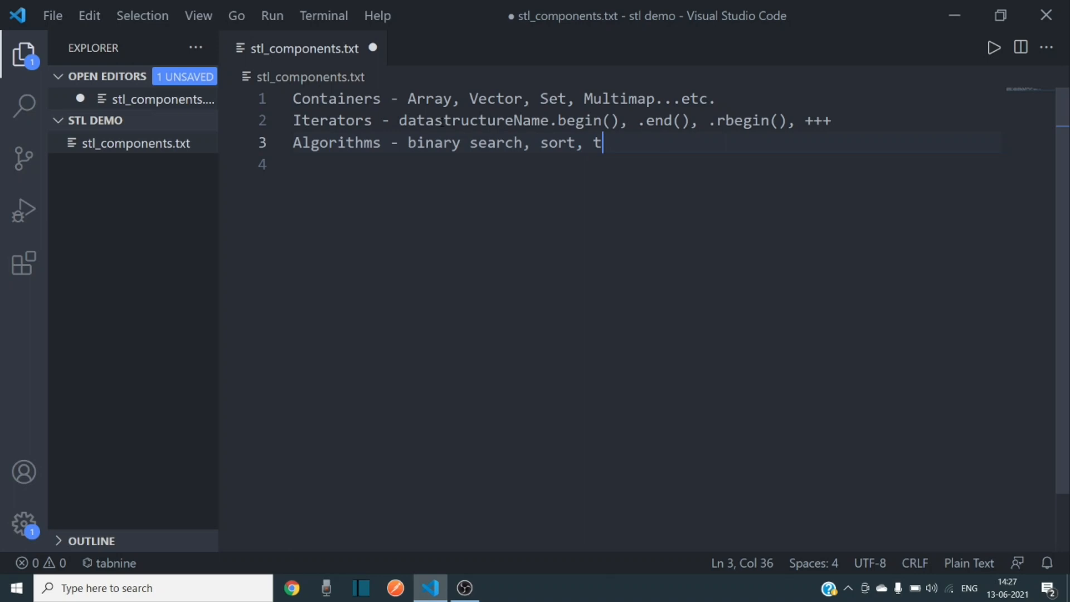
{"action": "type", "text": "ransfor"}
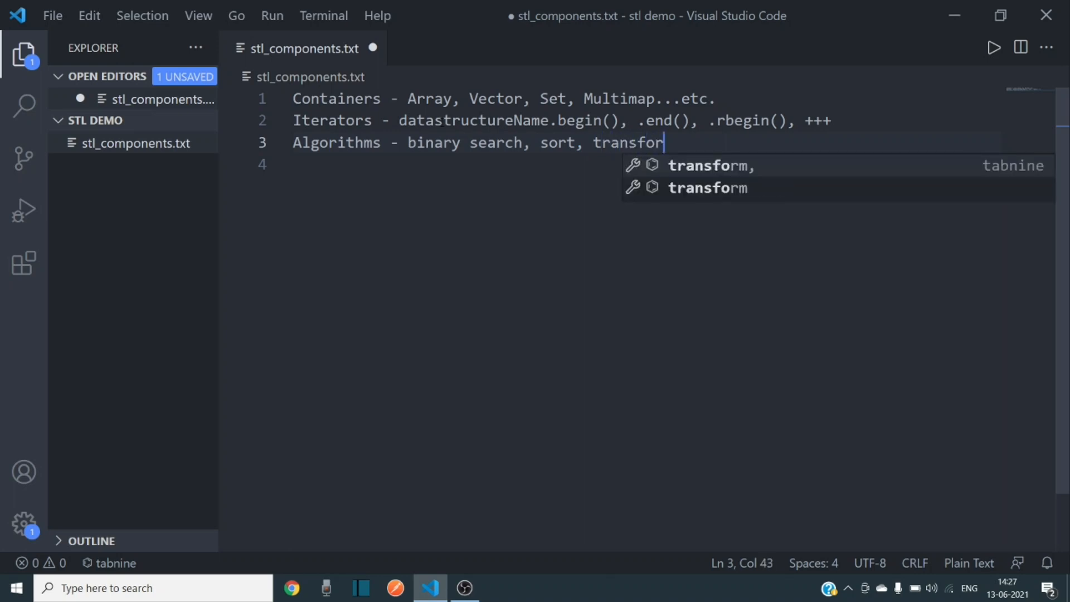
{"action": "type", "text": "m,"}
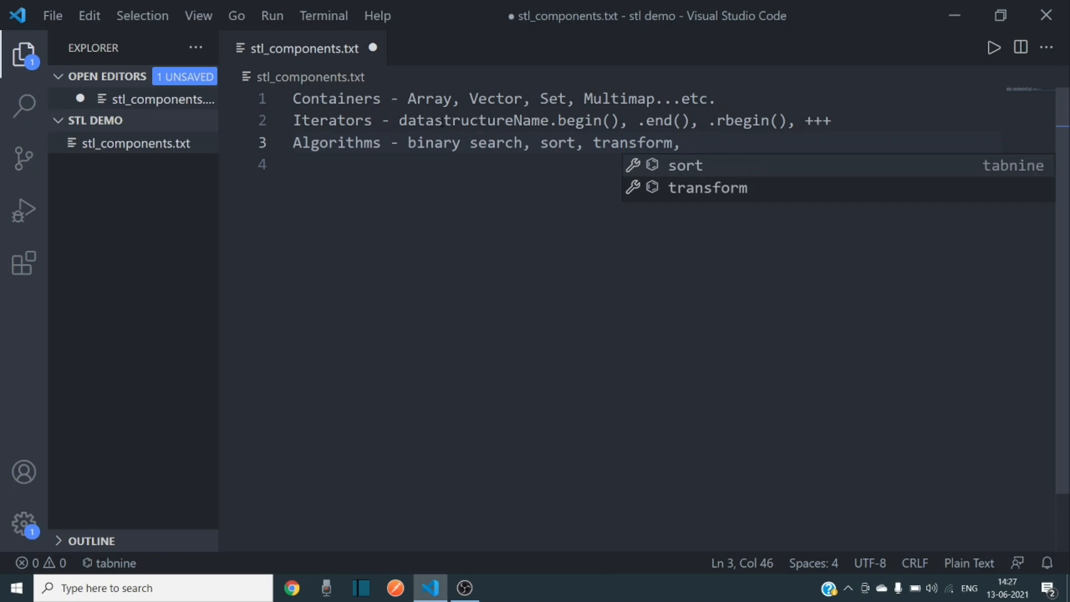
Replace the half-written "ins" with "perrmutations" to finish the Algorithms line.
{"action": "type", "text": "ins"}
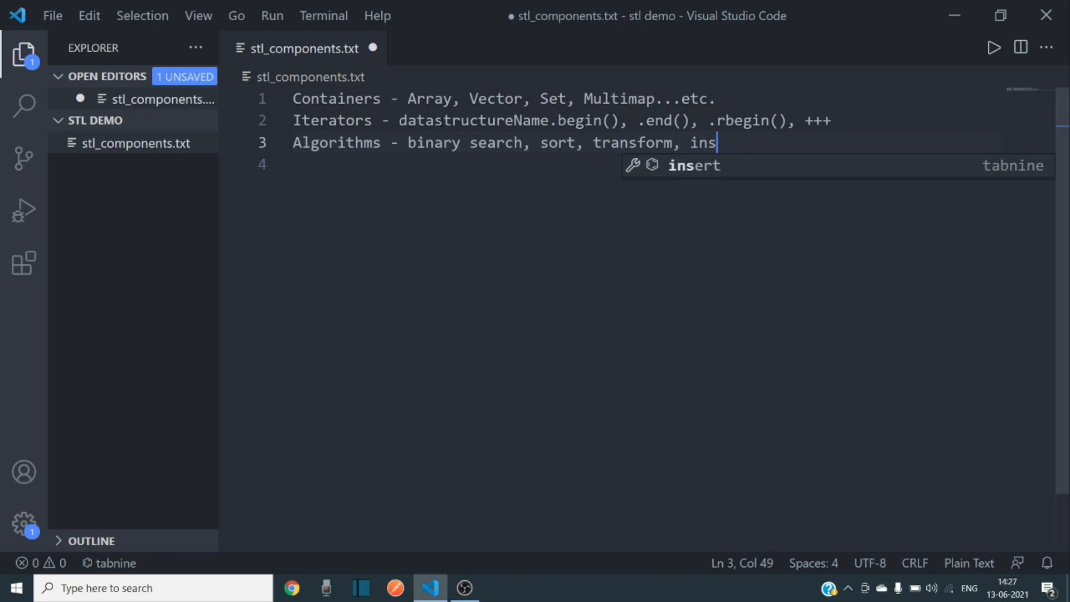
{"action": "key", "text": "Escape"}
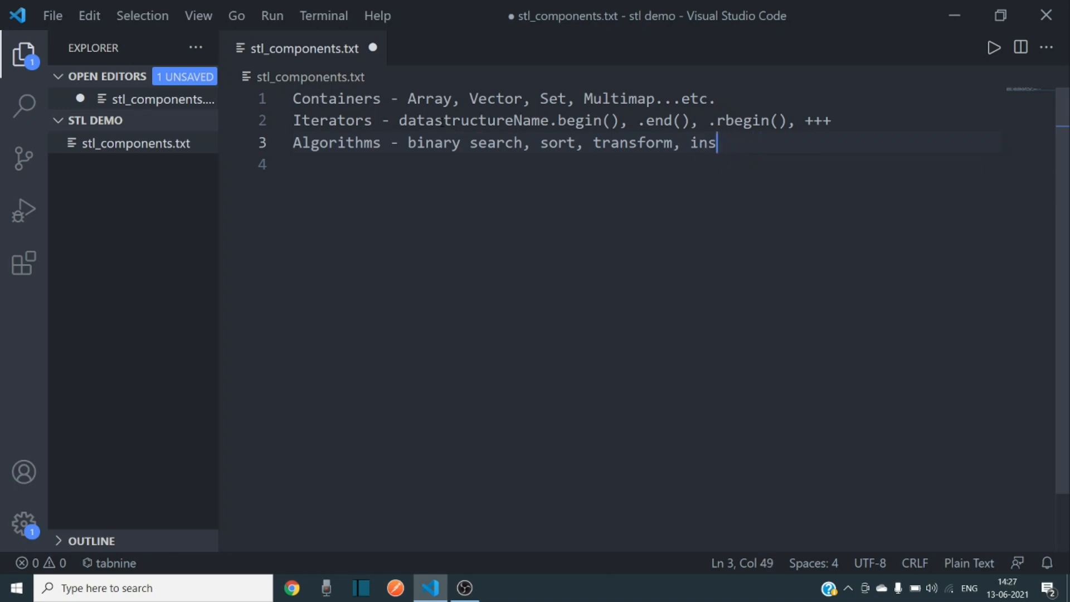
{"action": "key", "text": "BackSpace"}
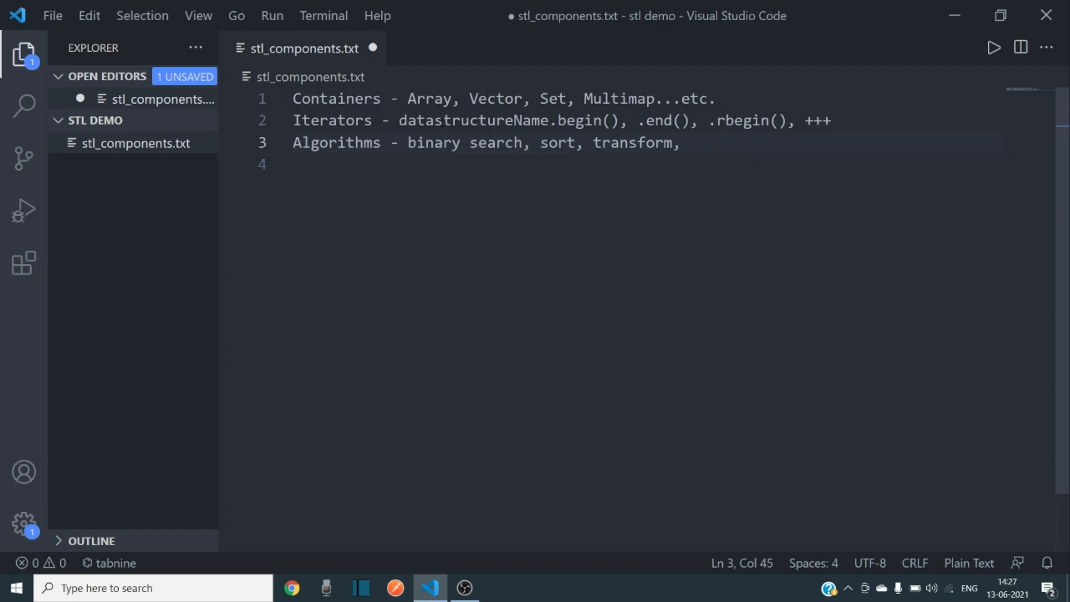
{"action": "key", "text": "Backspace"}
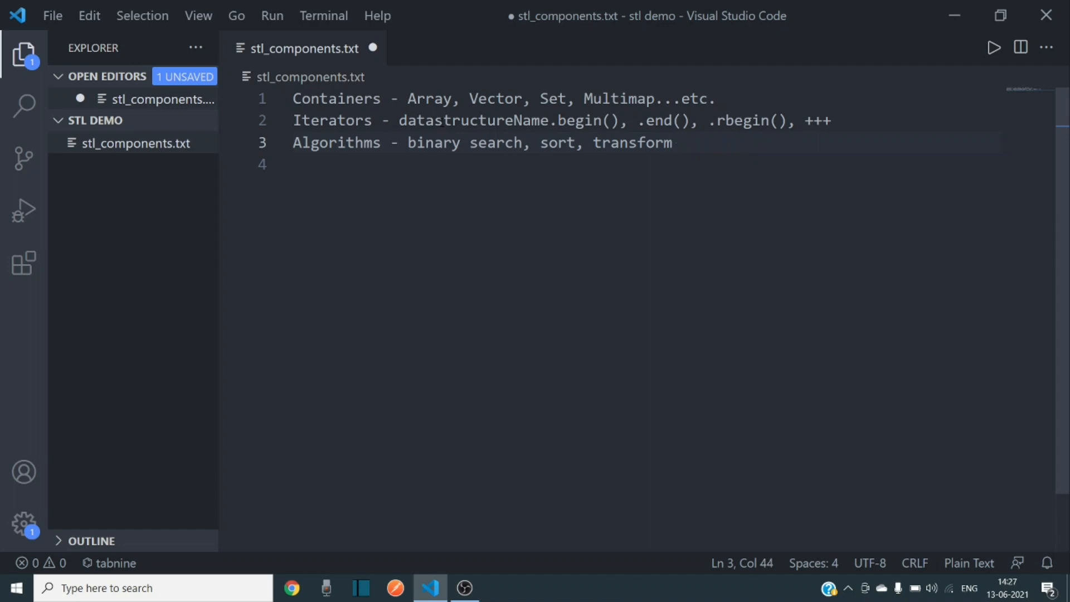
{"action": "type", "text": ", per"}
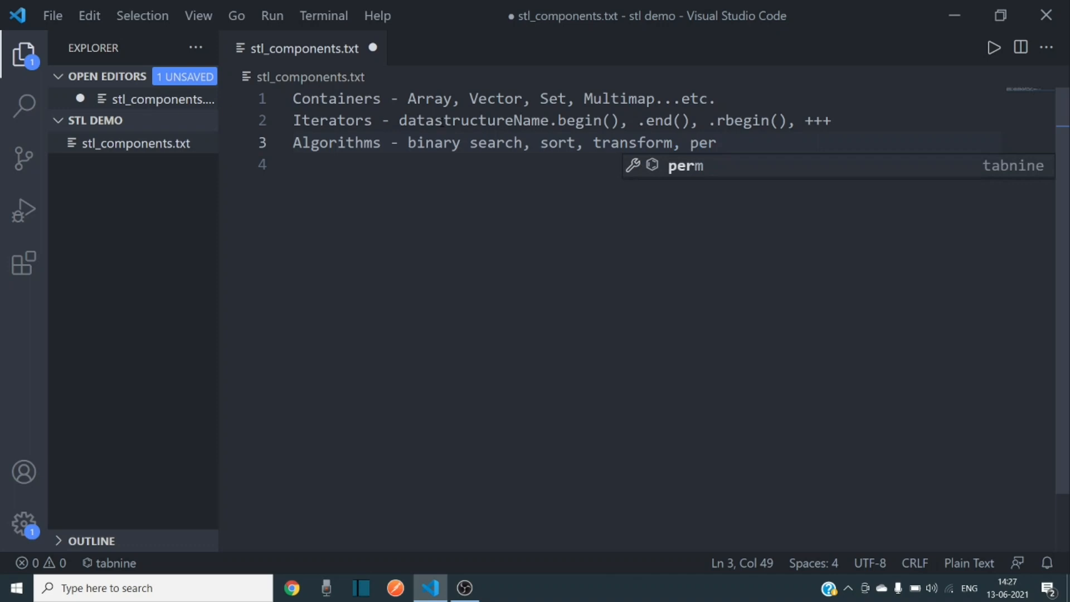
{"action": "type", "text": "rmutaions"}
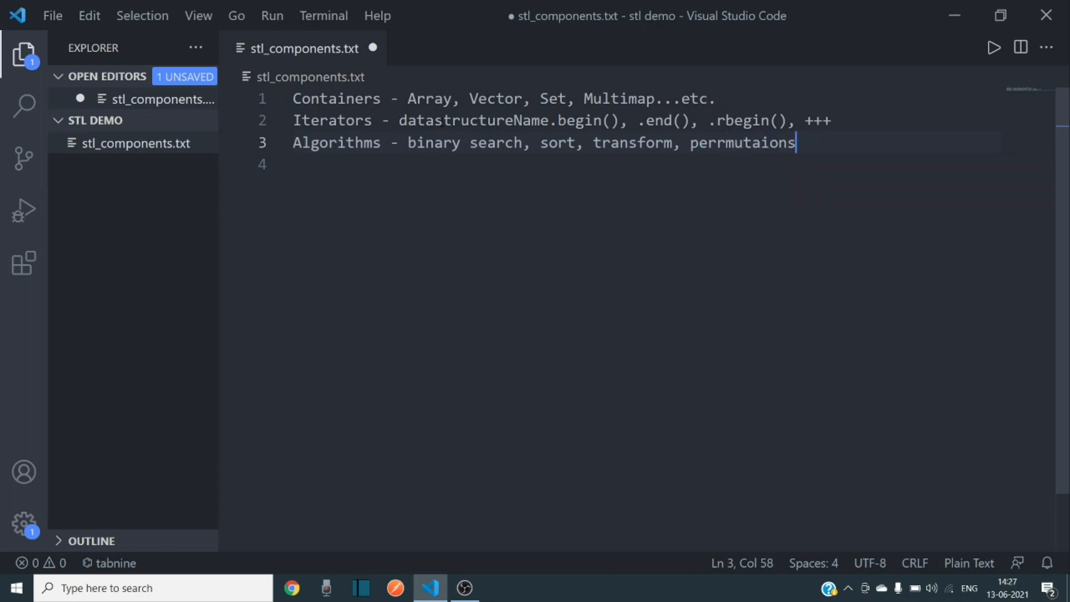
{"action": "type", "text": "s"}
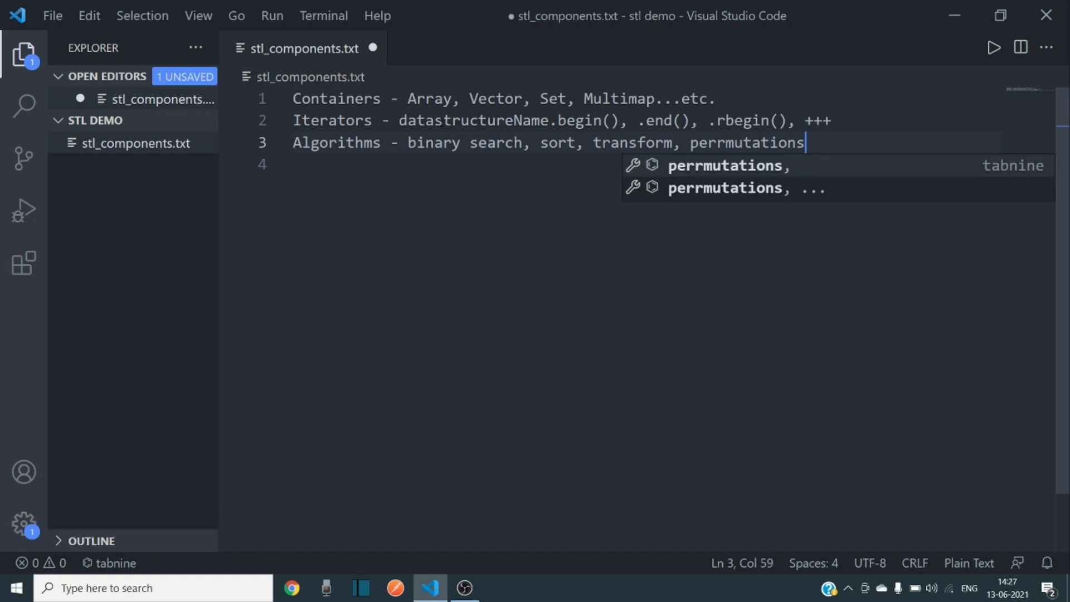
{"action": "mouse_move", "coordinate": [860, 111]}
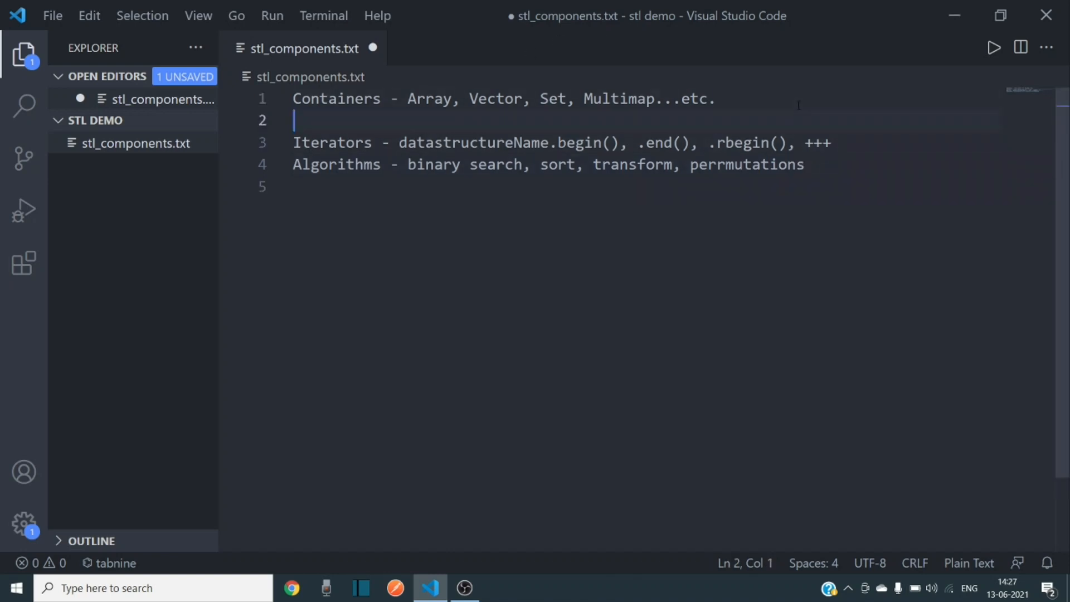
Write the indented line "Sequential Containers - Array , vector, deque, deque" under Containers.
{"action": "type", "text": "S"}
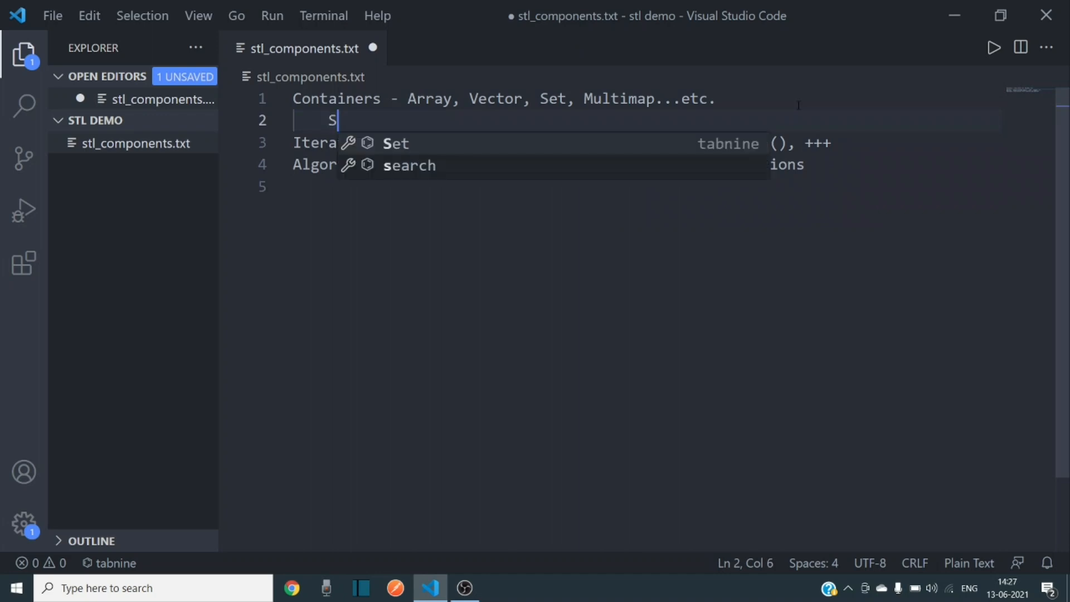
{"action": "type", "text": "equen"}
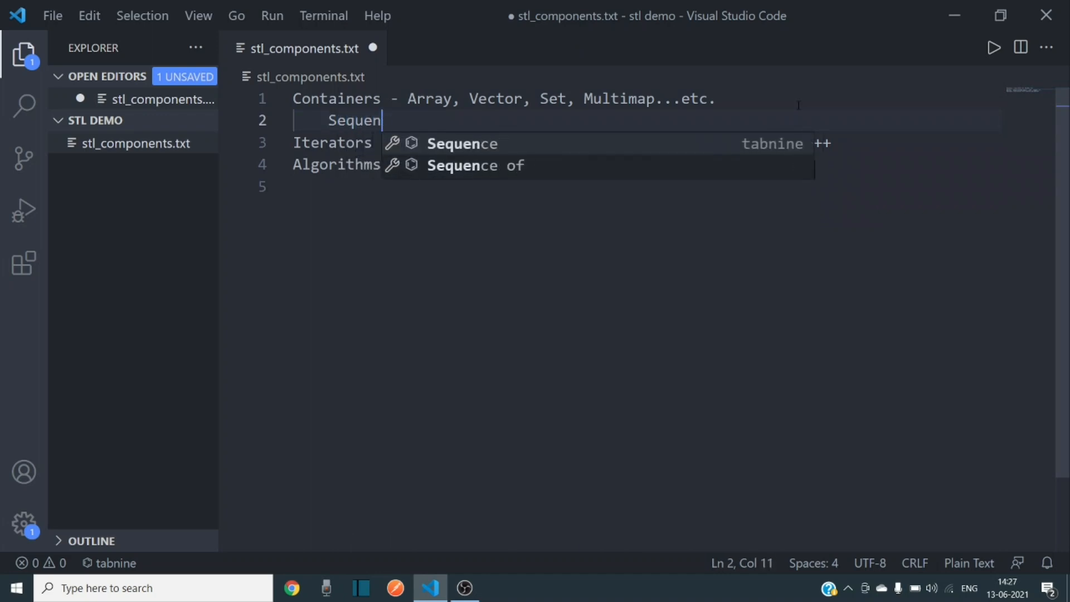
{"action": "type", "text": "tial Contai"}
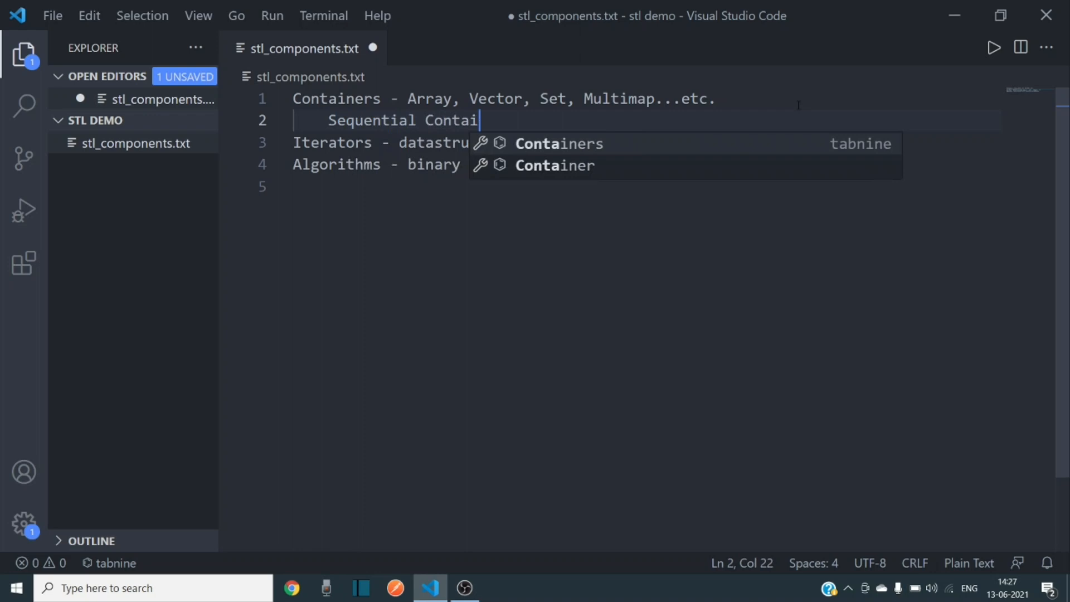
{"action": "type", "text": "ners -"}
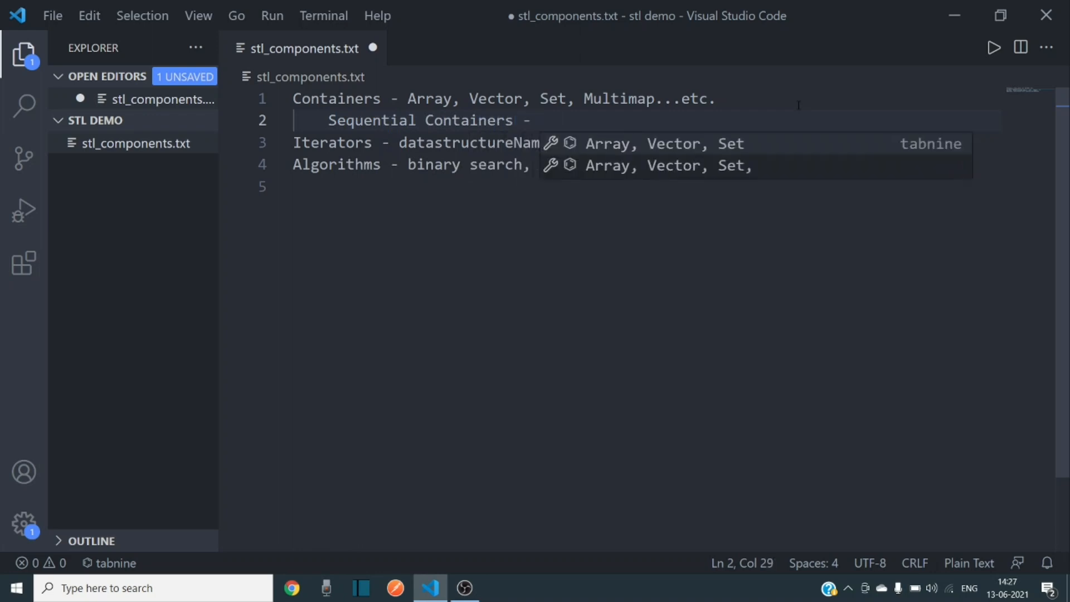
{"action": "type", "text": "Array , v"}
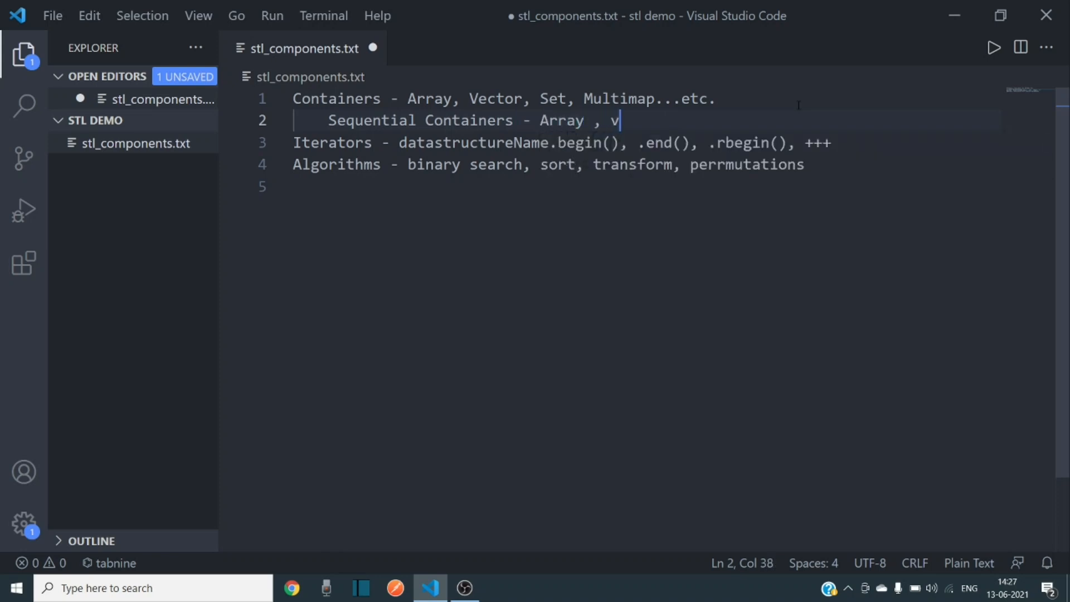
{"action": "type", "text": "ector, d"}
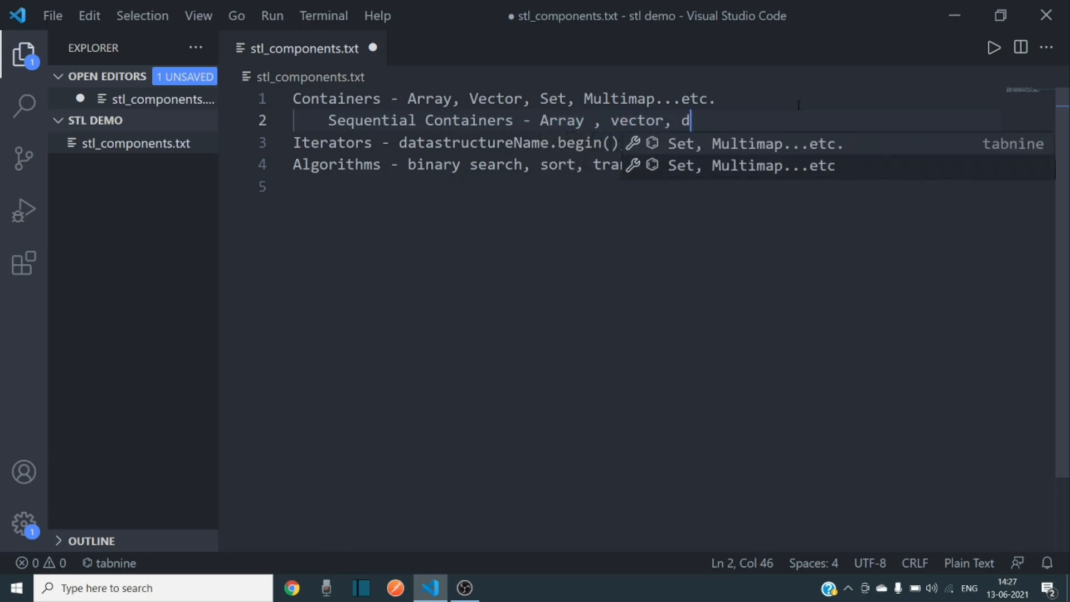
{"action": "type", "text": "eque,"}
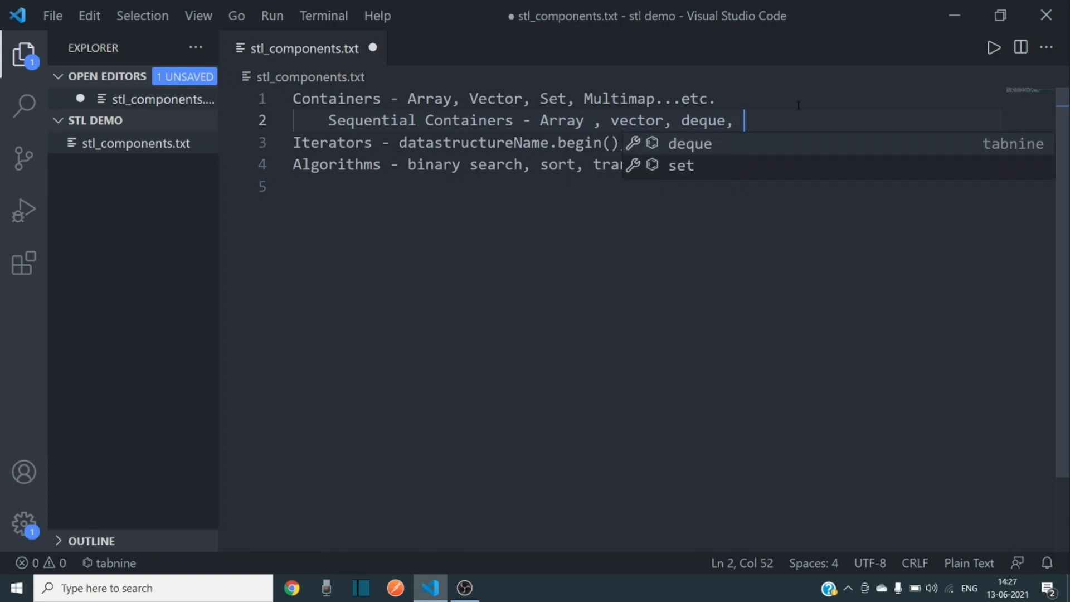
{"action": "type", "text": "deque"}
{"action": "type", "text": "C"}
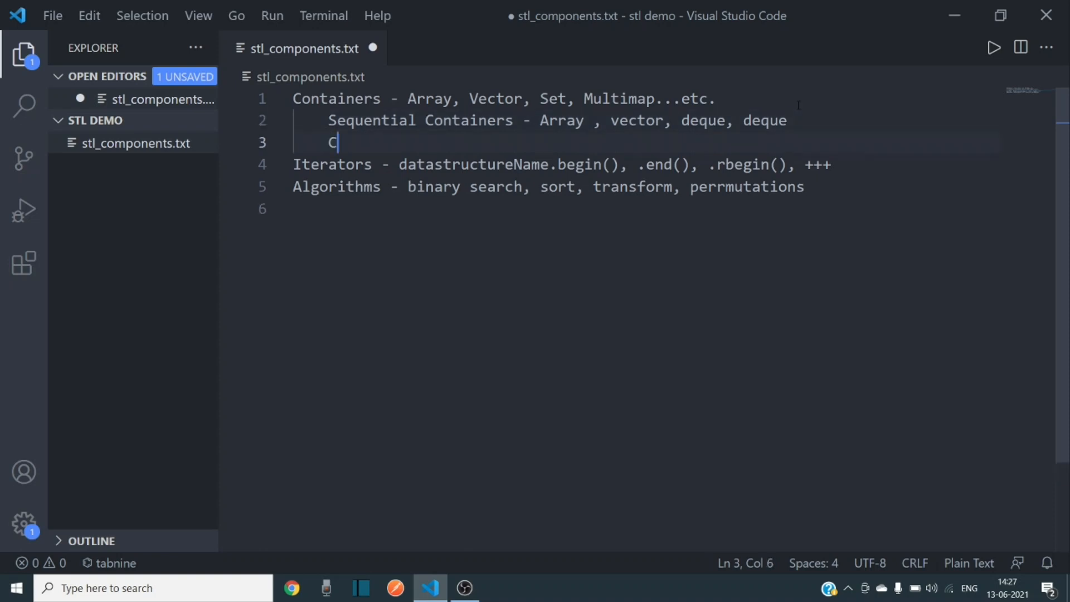
Write the indented line "Container Adapters - Stack, queue, priortity queue," and start the next line.
{"action": "type", "text": "ontainer A"}
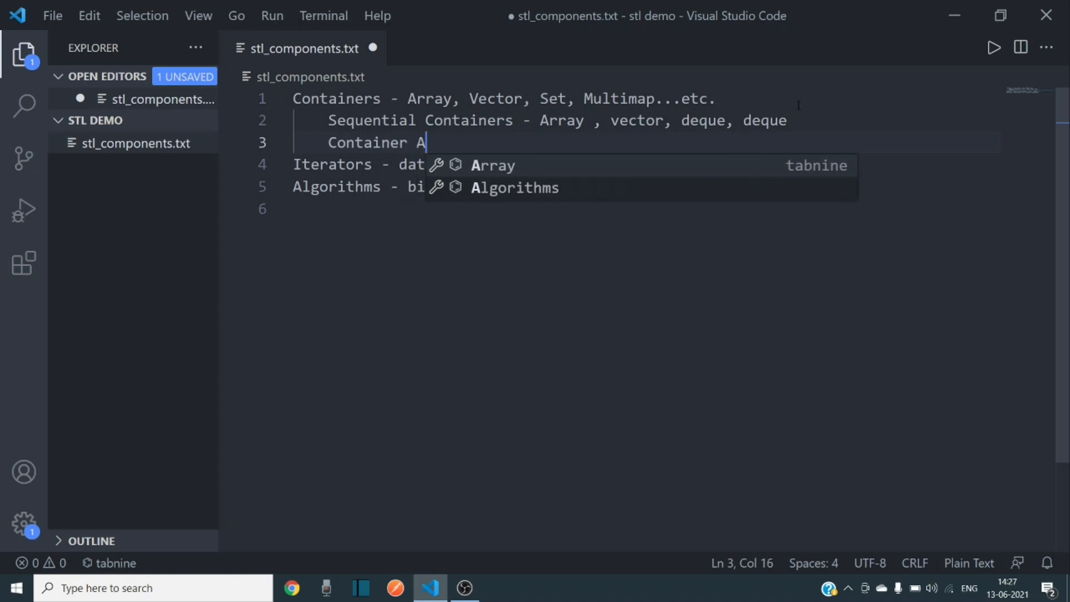
{"action": "type", "text": "dapters -"}
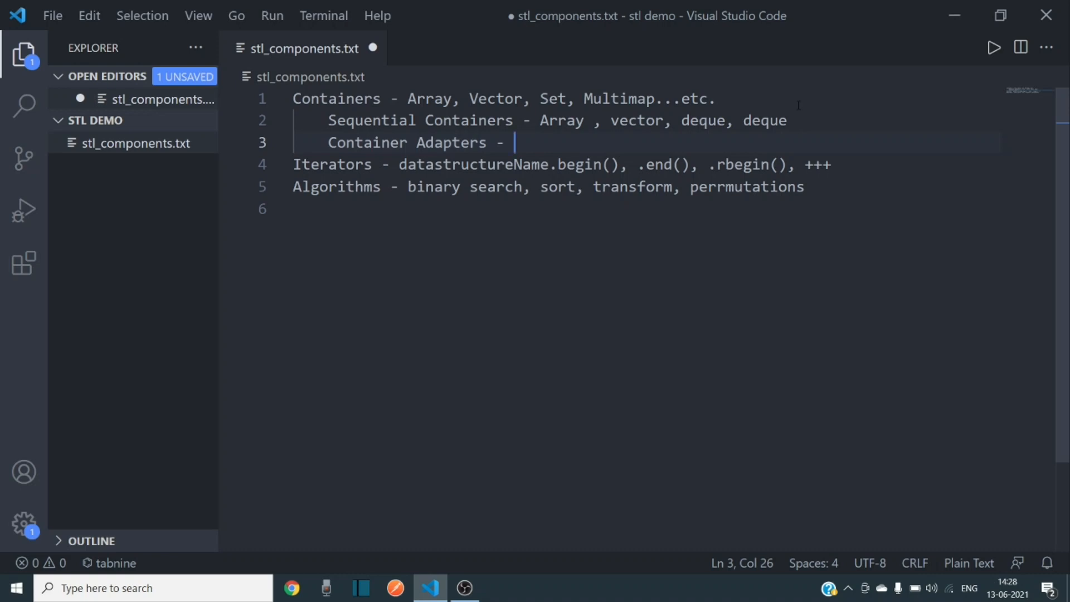
{"action": "type", "text": "St"}
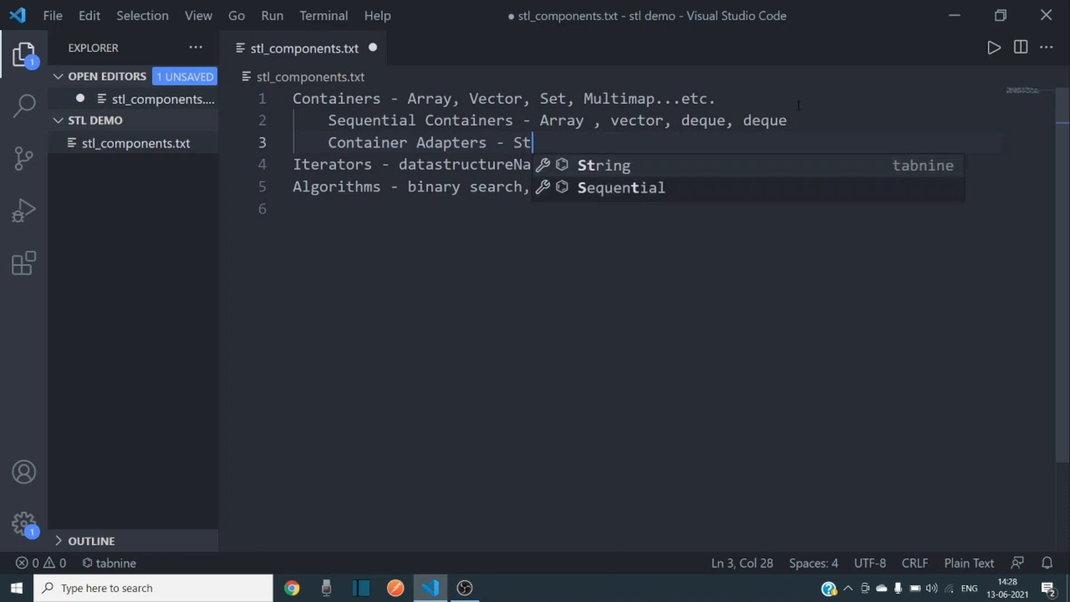
{"action": "type", "text": "a"}
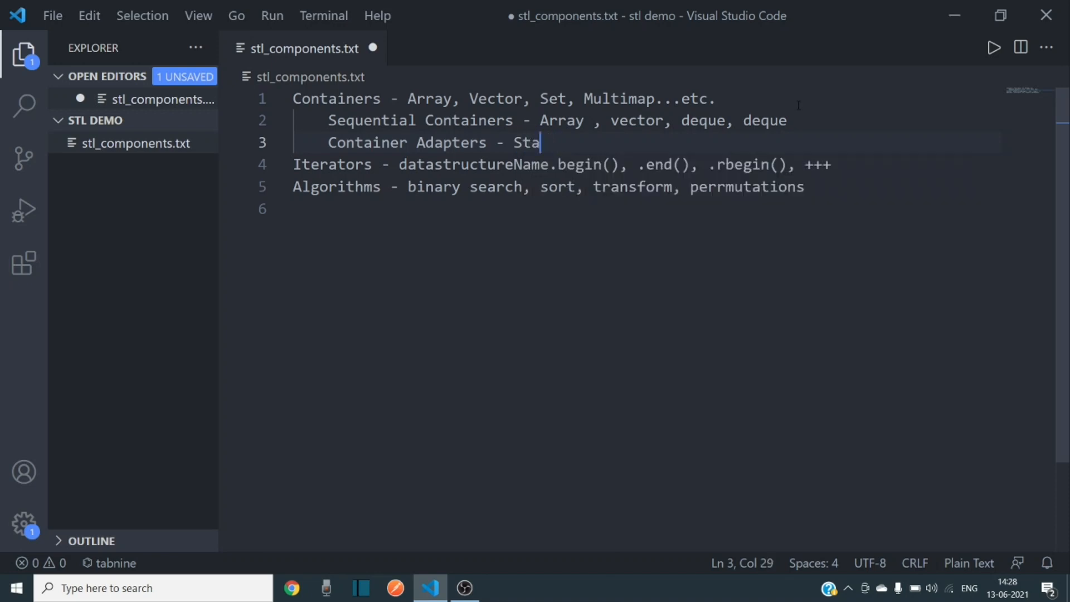
{"action": "type", "text": "ck,"}
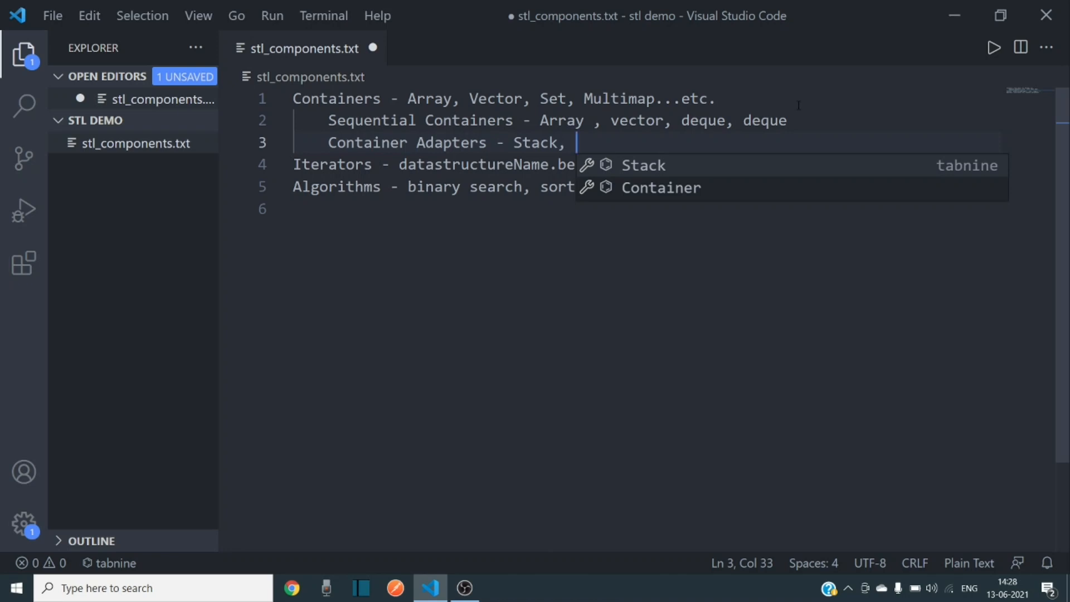
{"action": "type", "text": "queue,"}
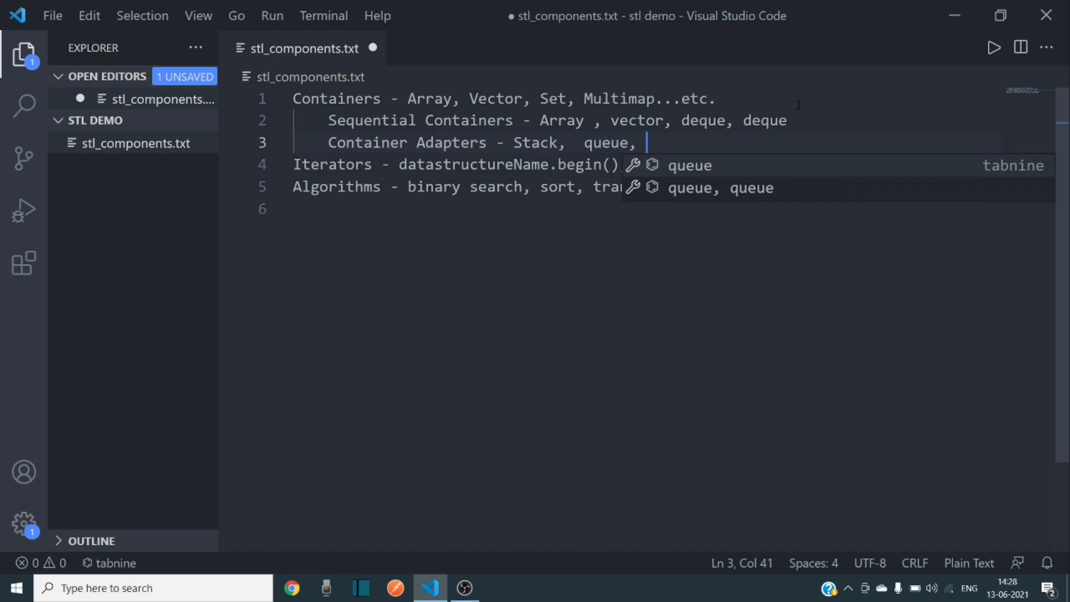
{"action": "type", "text": "priortity queue,"}
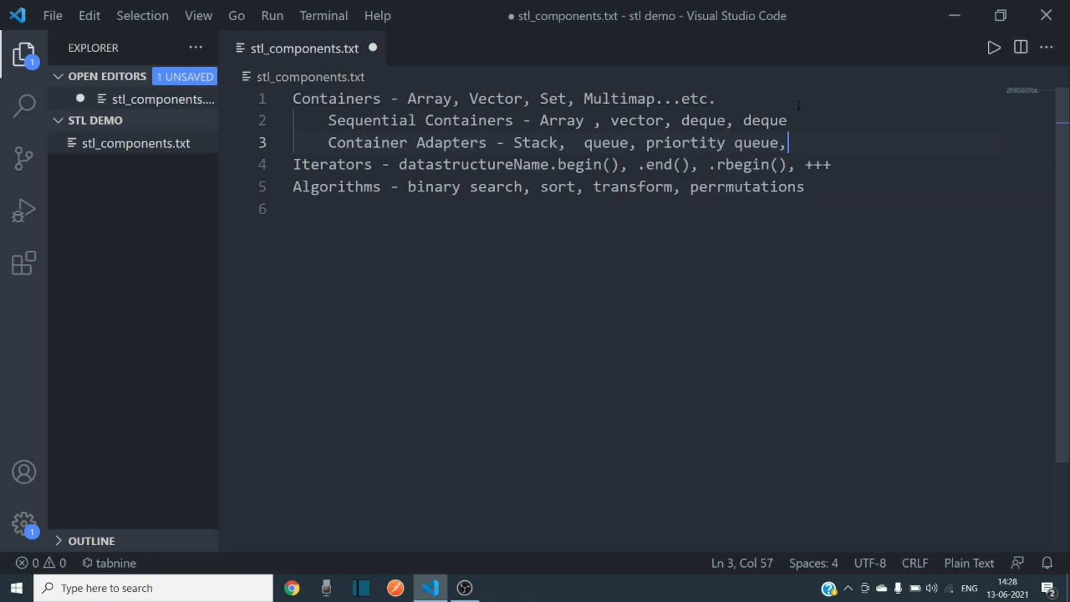
{"action": "key", "text": "Enter"}
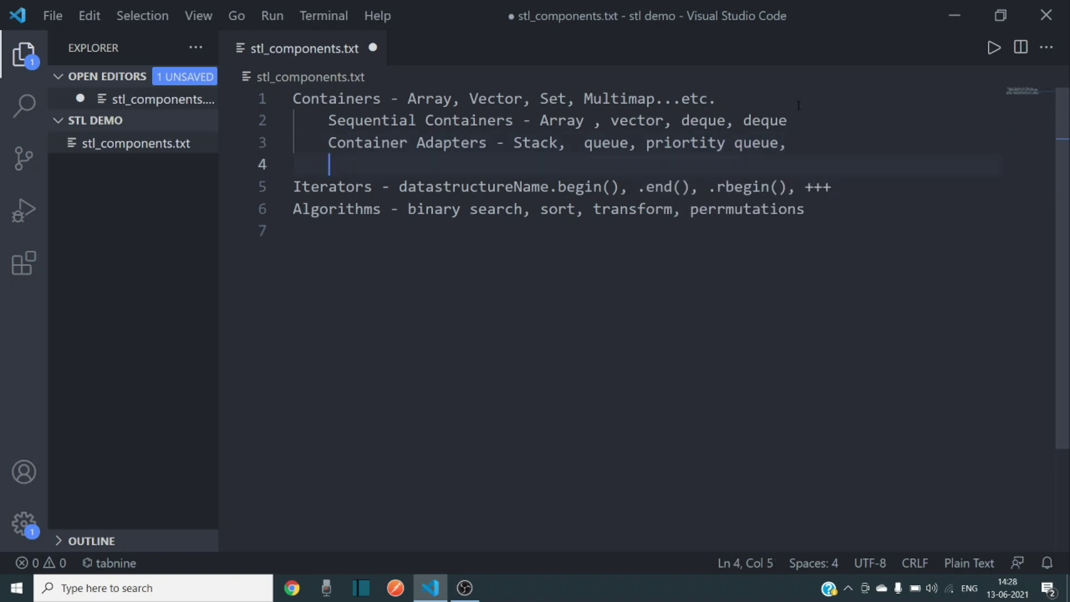
Write "Associative Containers - sorted data ( set, map, multimap, multiset)" as an indented line.
{"action": "type", "text": "Ass"}
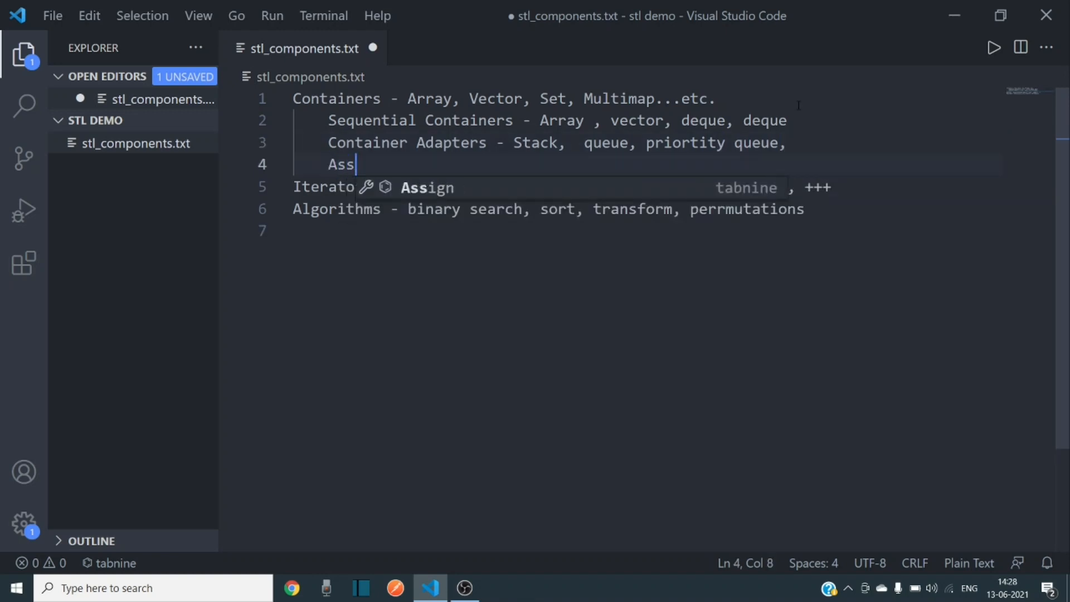
{"action": "type", "text": "ociative Containers -"}
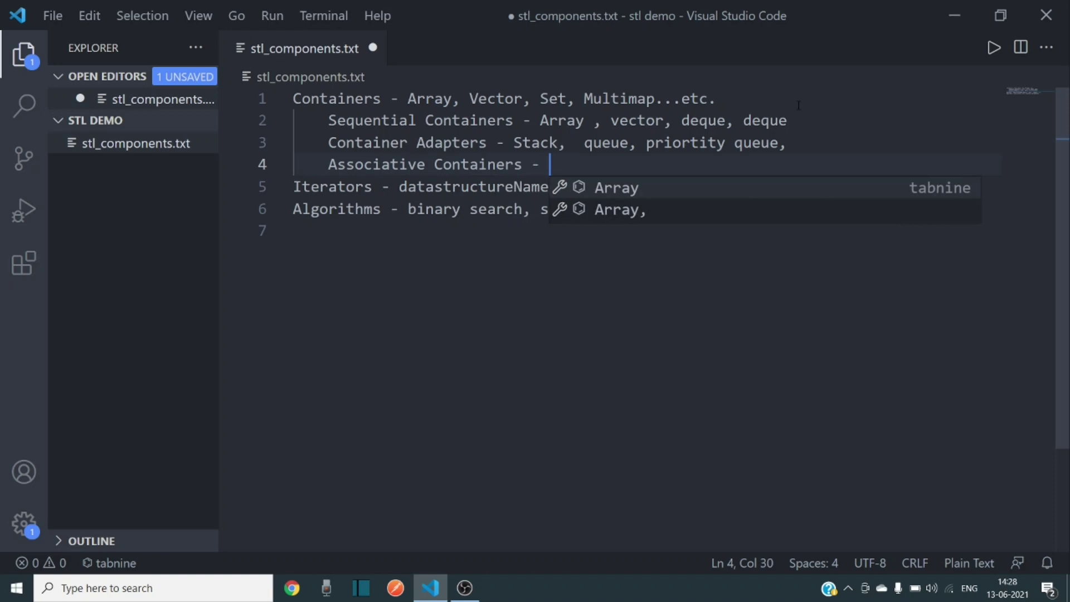
{"action": "type", "text": "sorted data"}
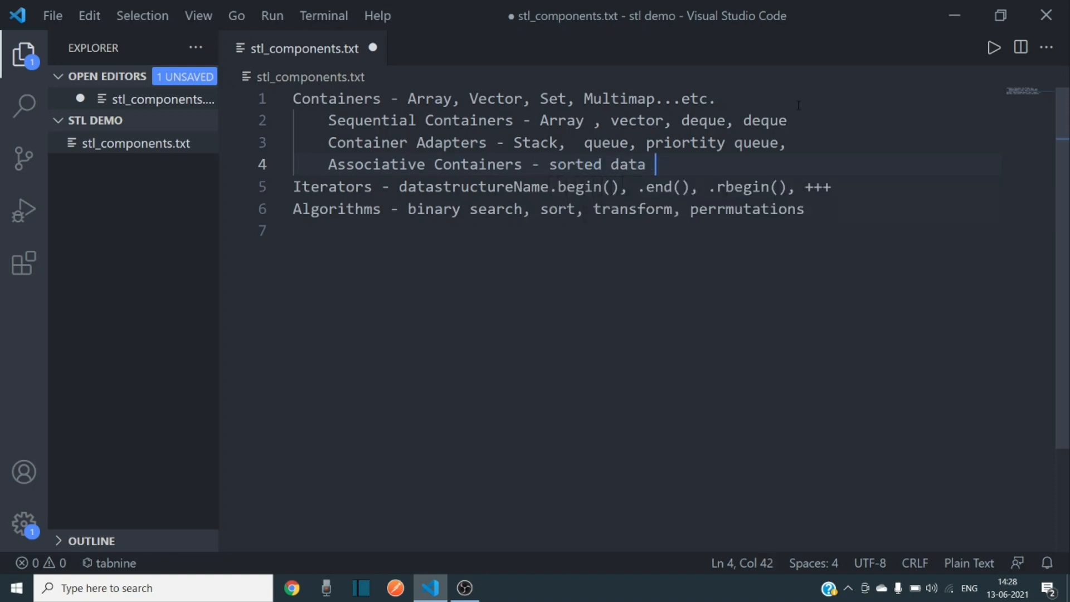
{"action": "type", "text": "( set, map)"}
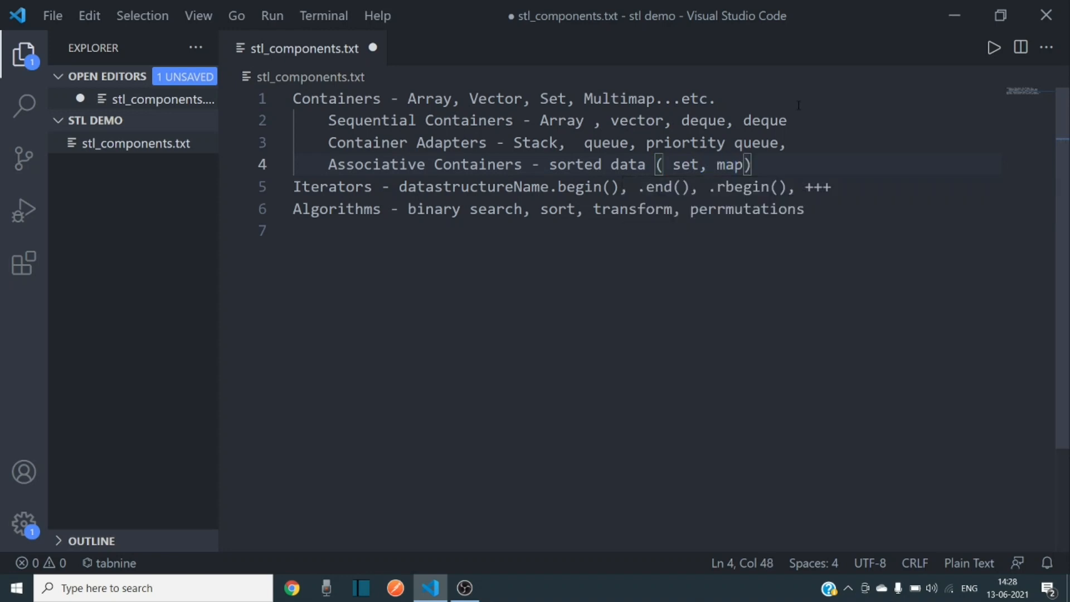
{"action": "double_click", "coordinate": [684, 165]}
{"action": "type", "text": ", "}
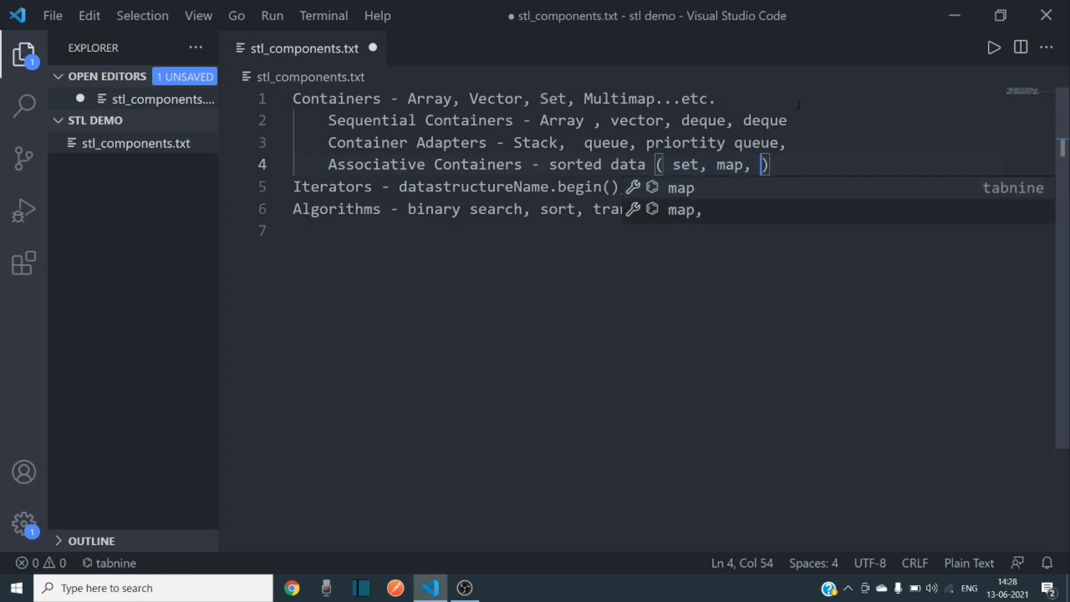
{"action": "type", "text": "multimap, multiset"}
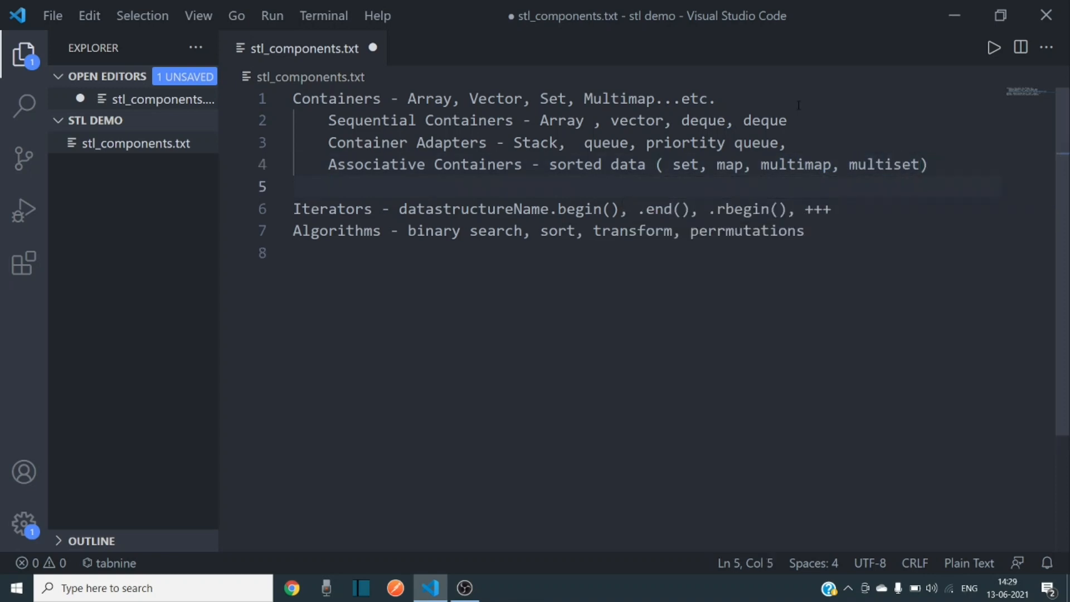
Write "Unordered Associative Containers - unsorted data( unordered_set, ..." as an indented line.
{"action": "type", "text": "Unordered Containers"}
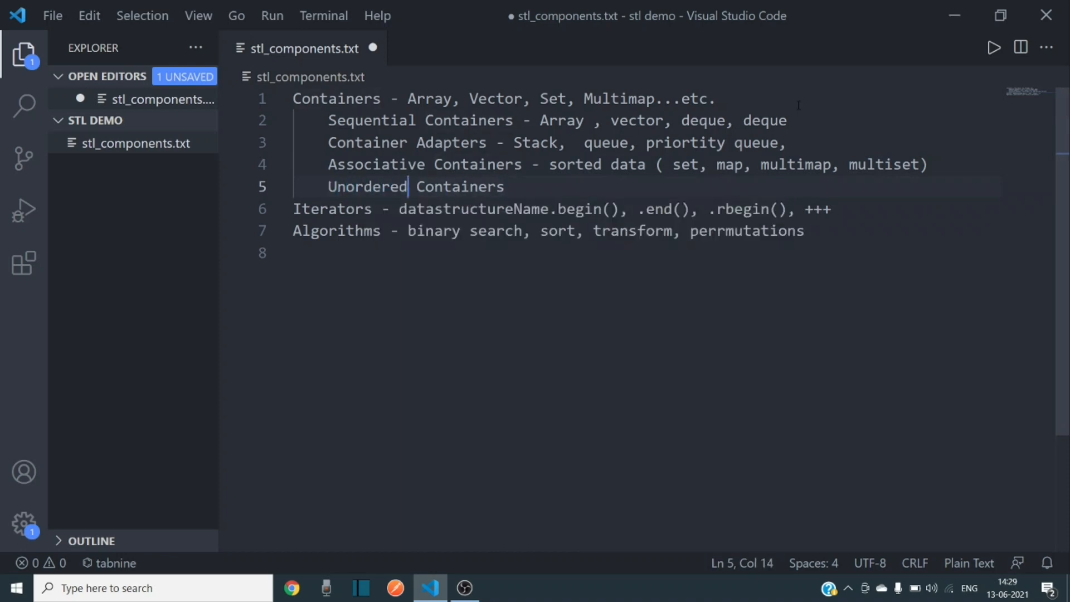
{"action": "type", "text": "Associative"}
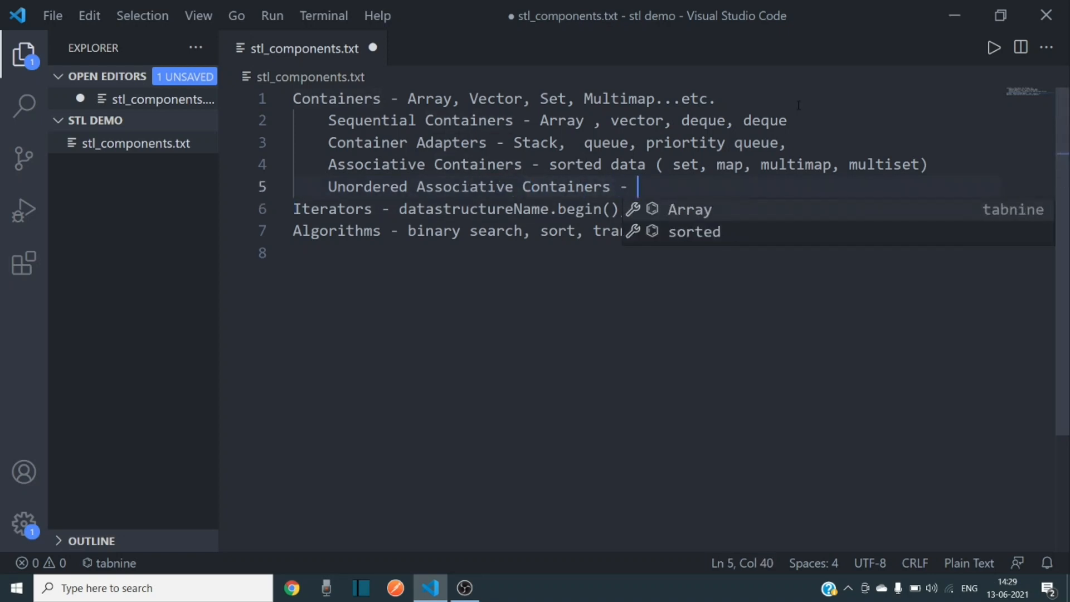
{"action": "type", "text": "unsorted"}
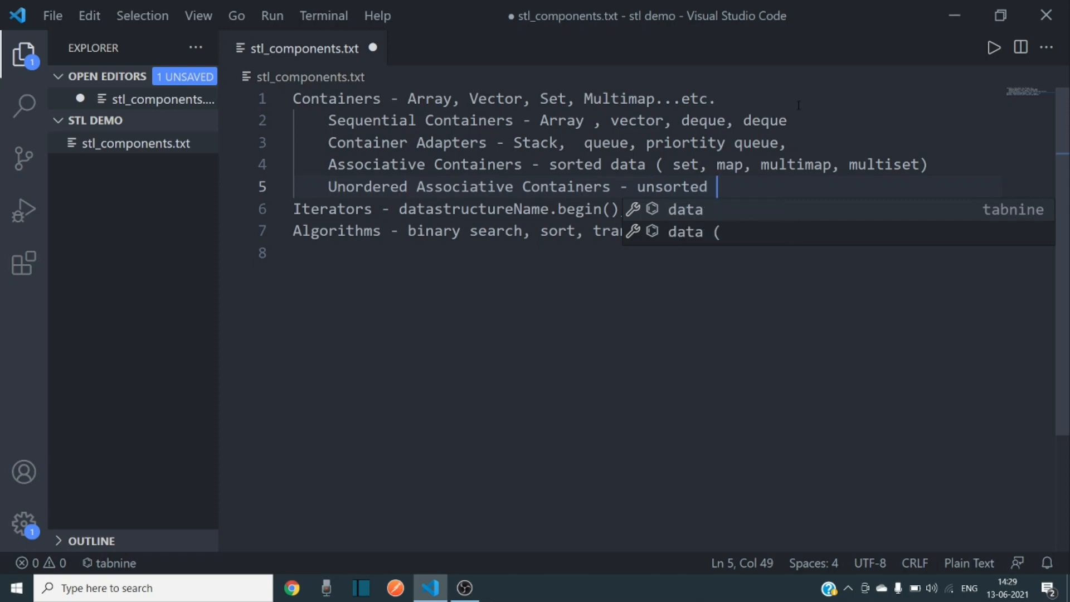
{"action": "type", "text": "data( set, map, multimap, multiset"}
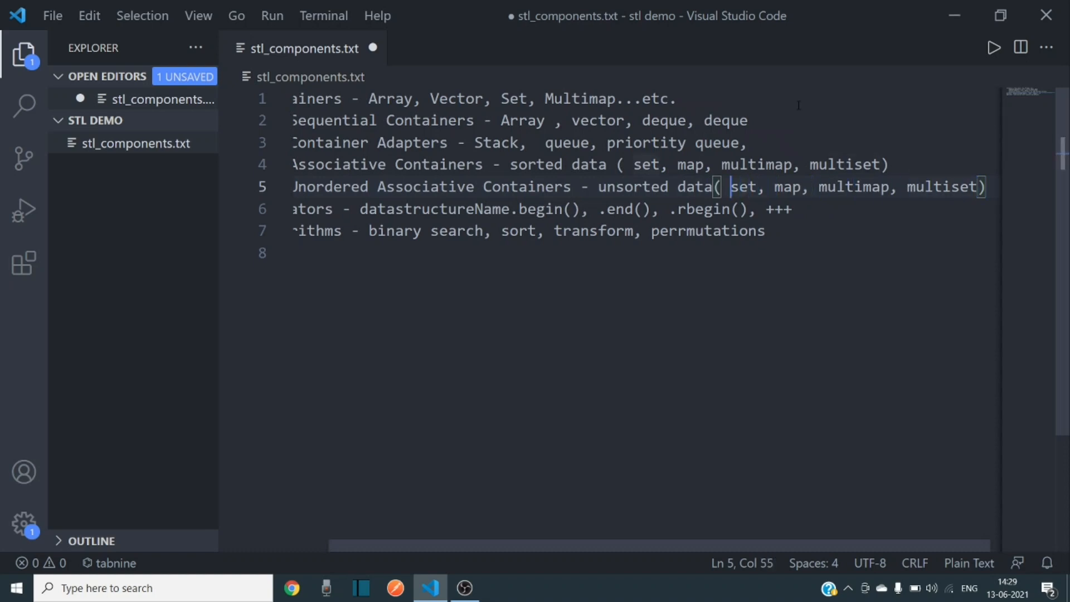
{"action": "type", "text": "unor"}
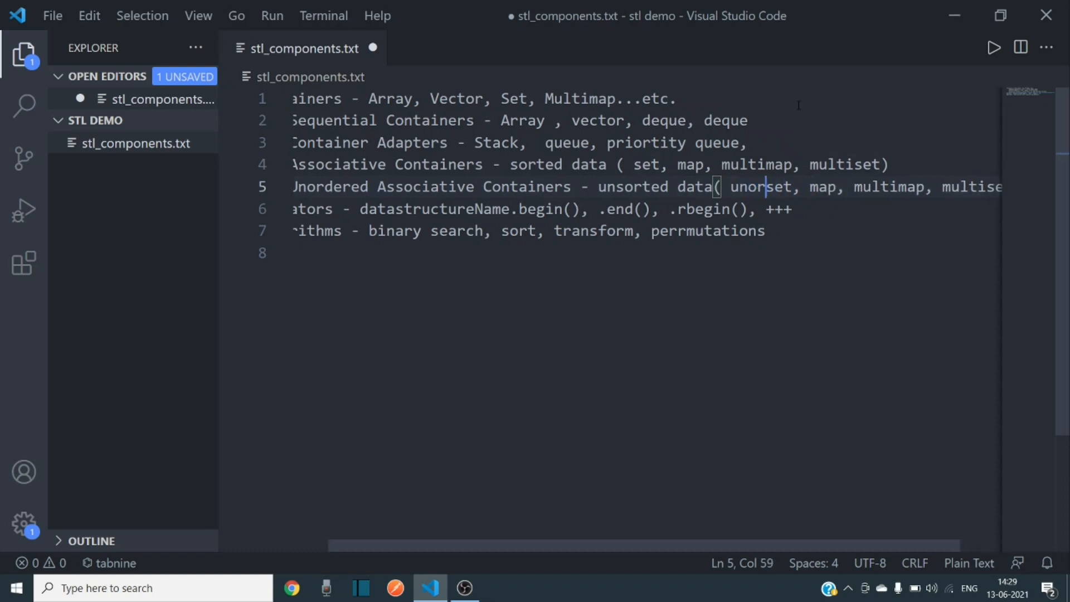
{"action": "type", "text": "dered_"}
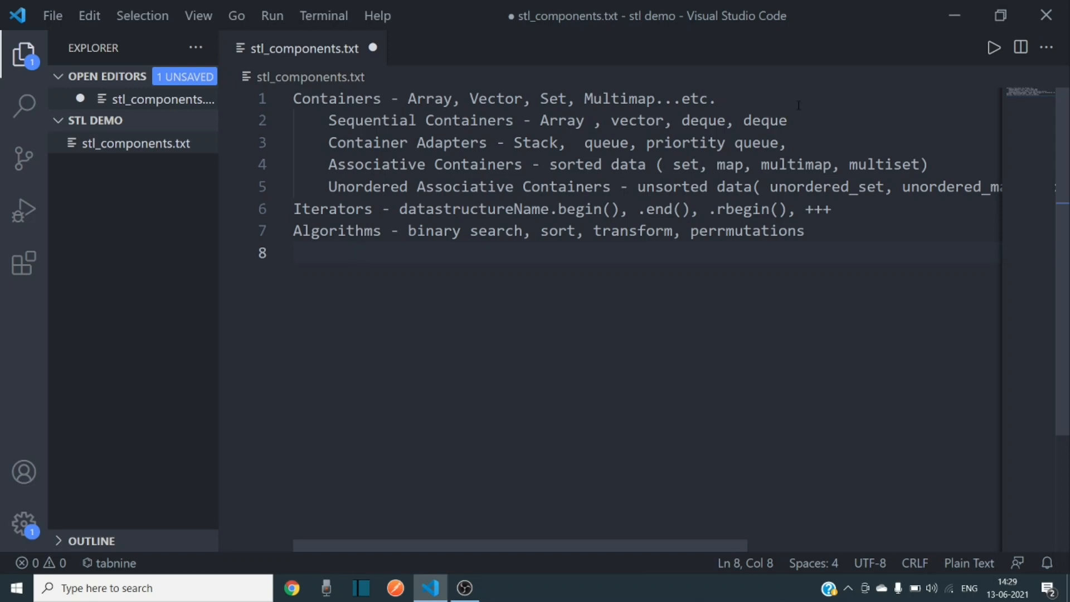
{"action": "mouse_move", "coordinate": [289, 103]}
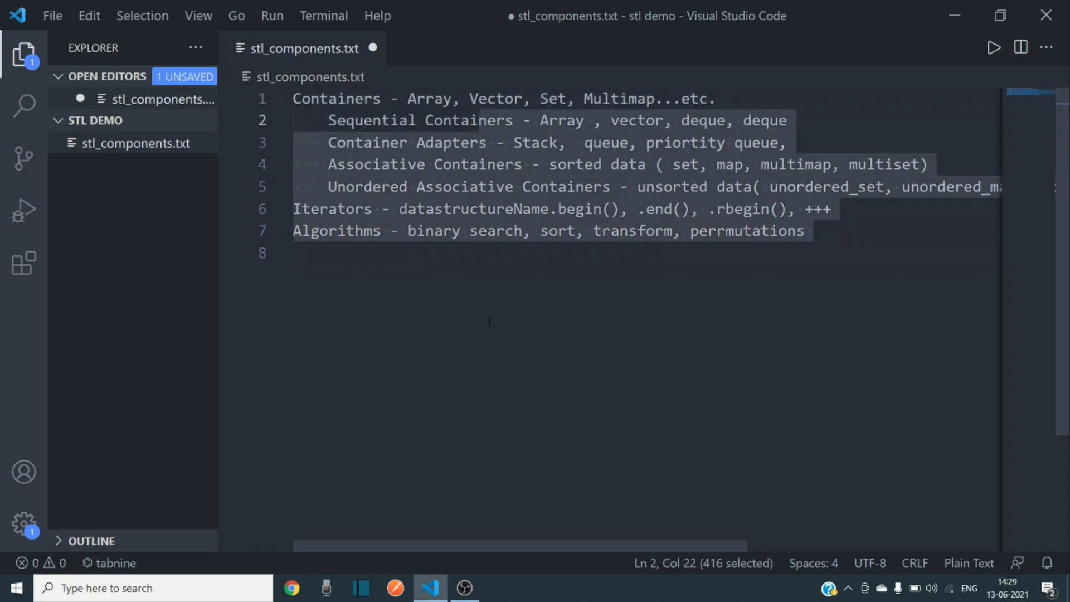
{"action": "left_click", "coordinate": [308, 253]}
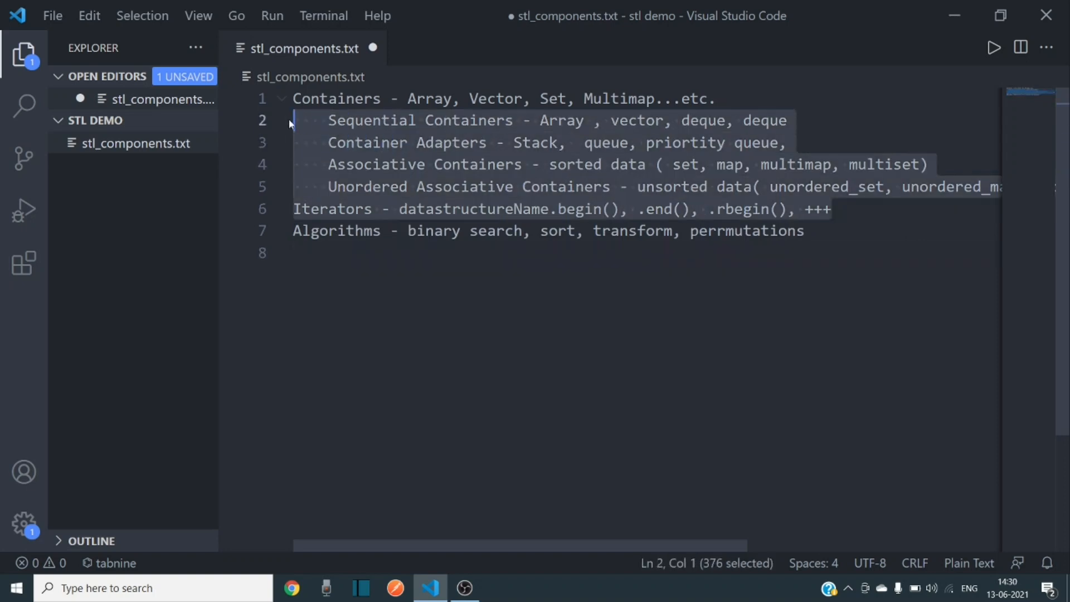
{"action": "left_click", "coordinate": [851, 258]}
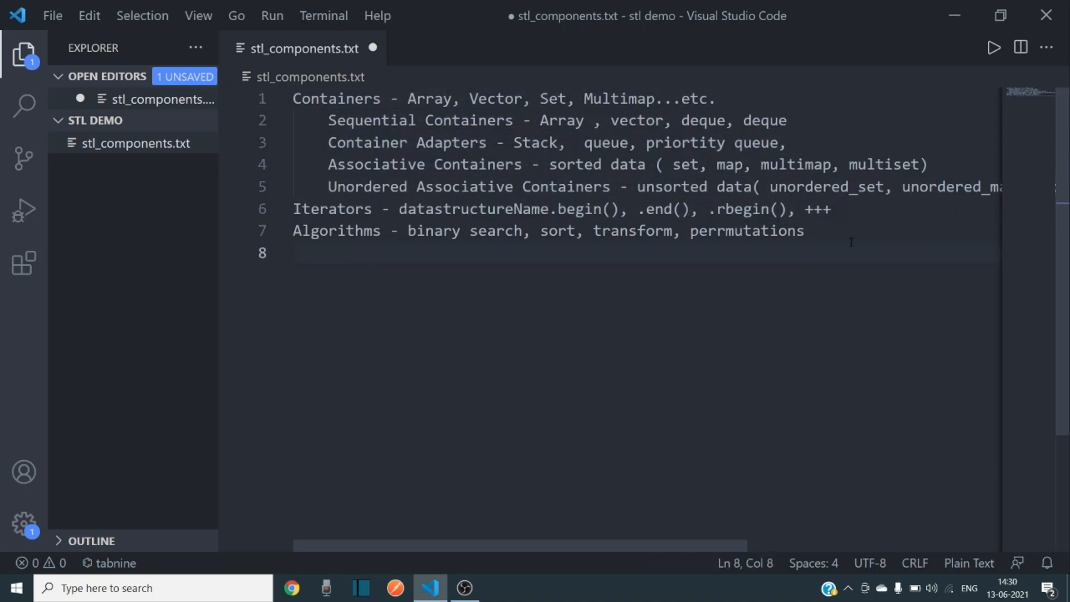